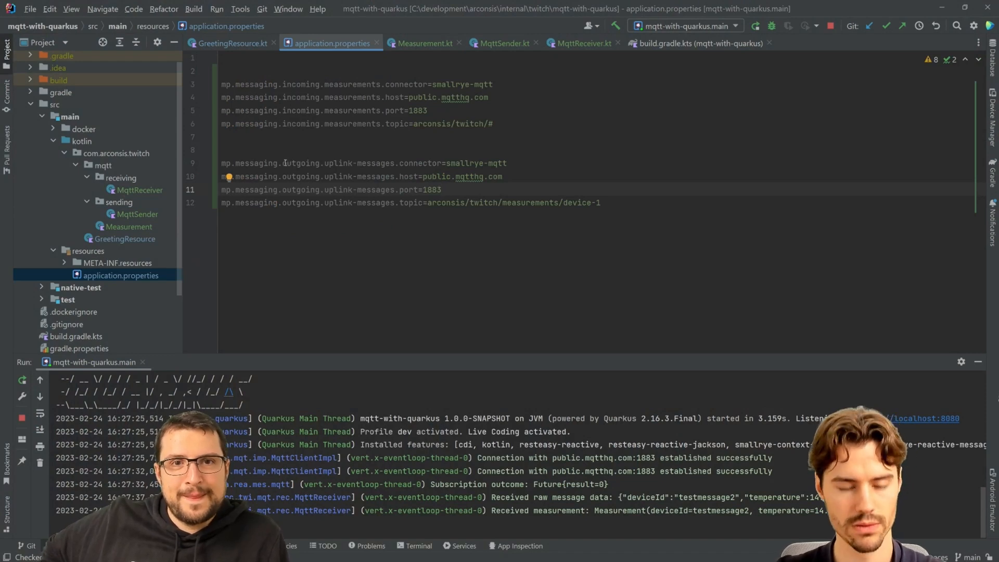
Delete the mp.messaging.outgoing.uplink-messages.topic line from application.properties
double_click(300, 163)
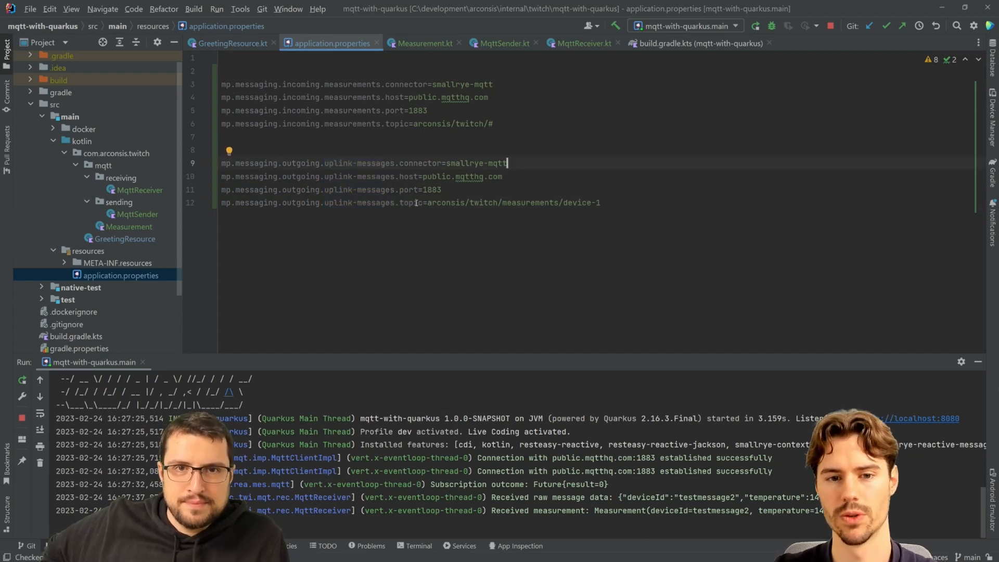
left_click(619, 203)
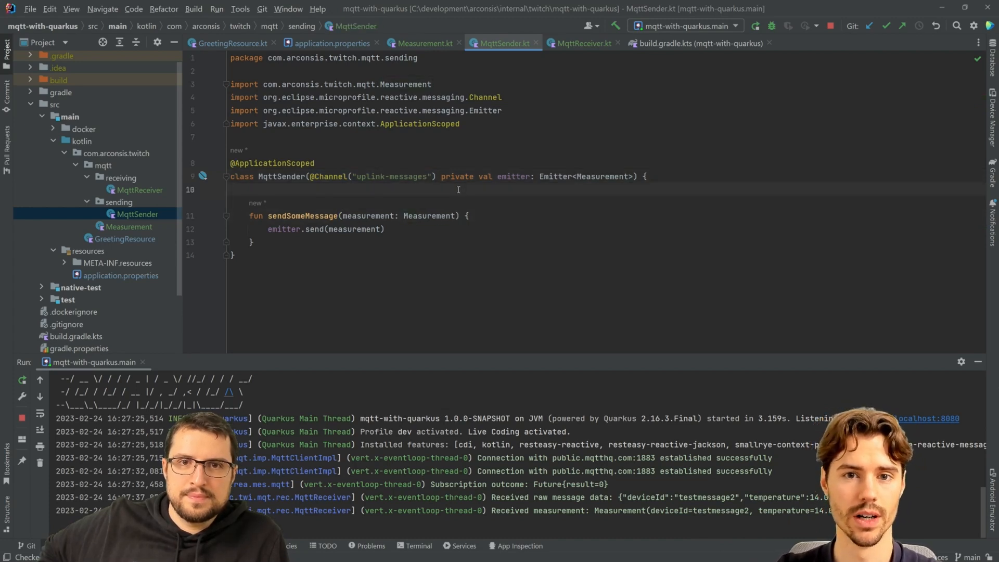
left_click(332, 43)
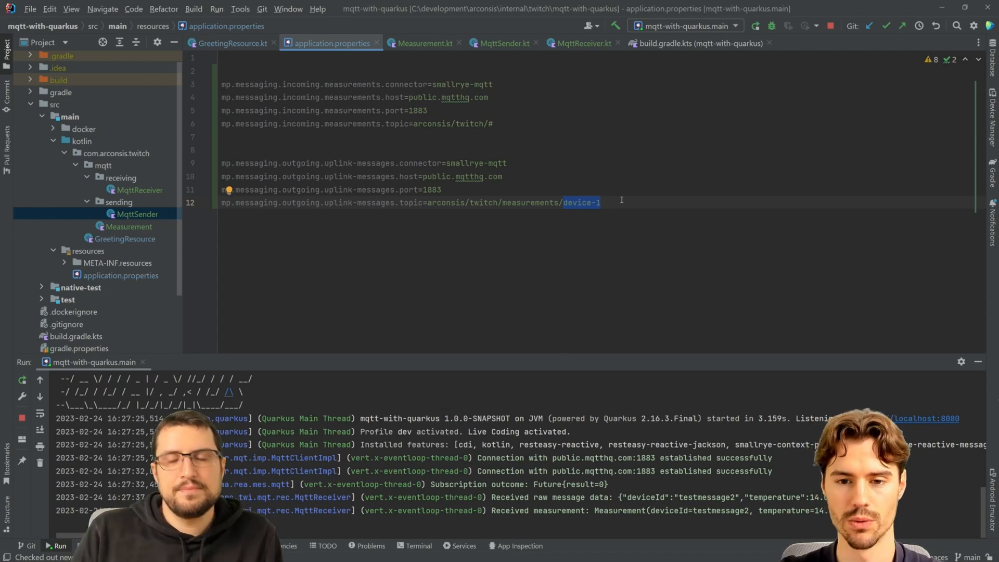
type("/con")
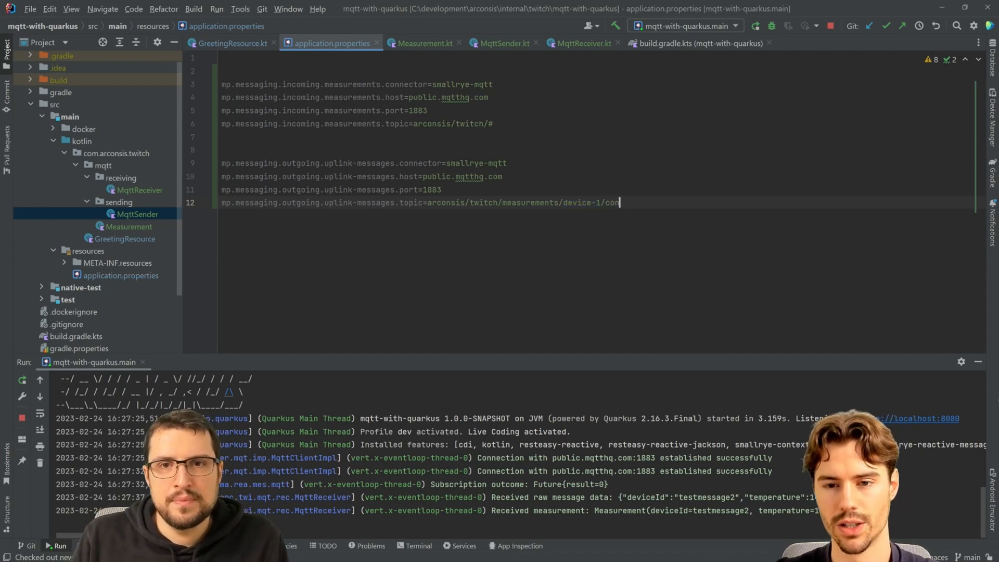
type("fig")
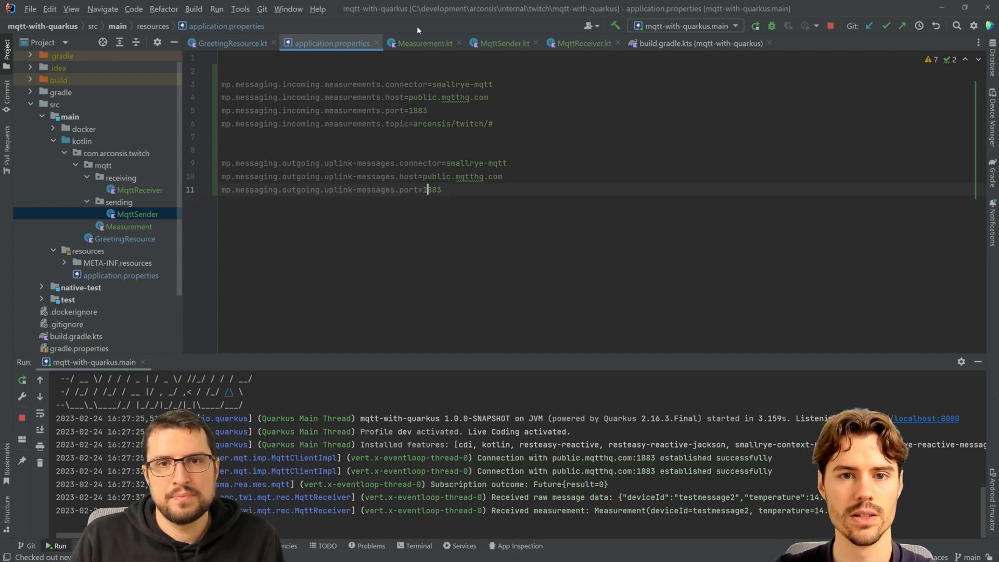
Review Measurement.kt and application.properties, then return to MqttSender.kt
left_click(501, 44)
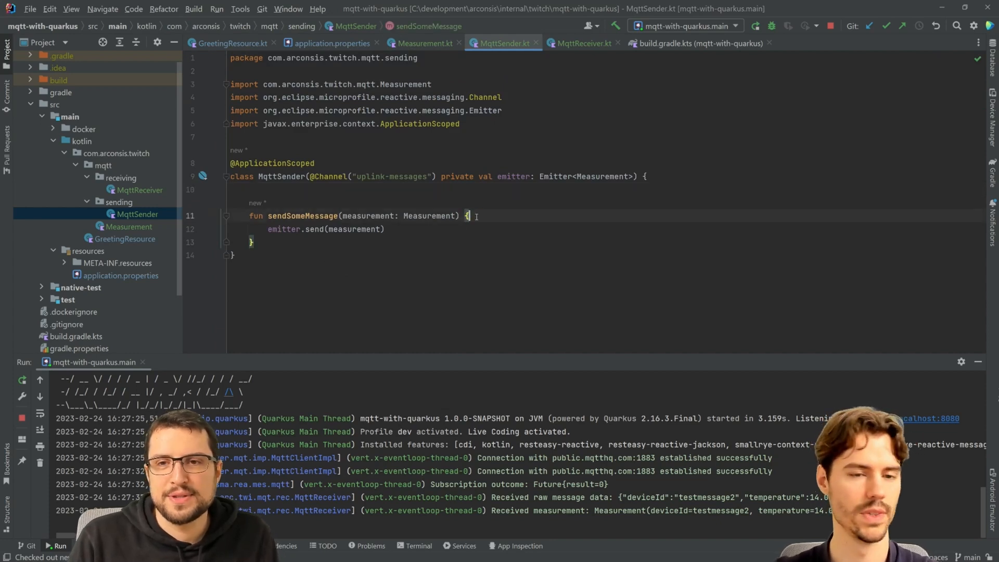
left_click(424, 43)
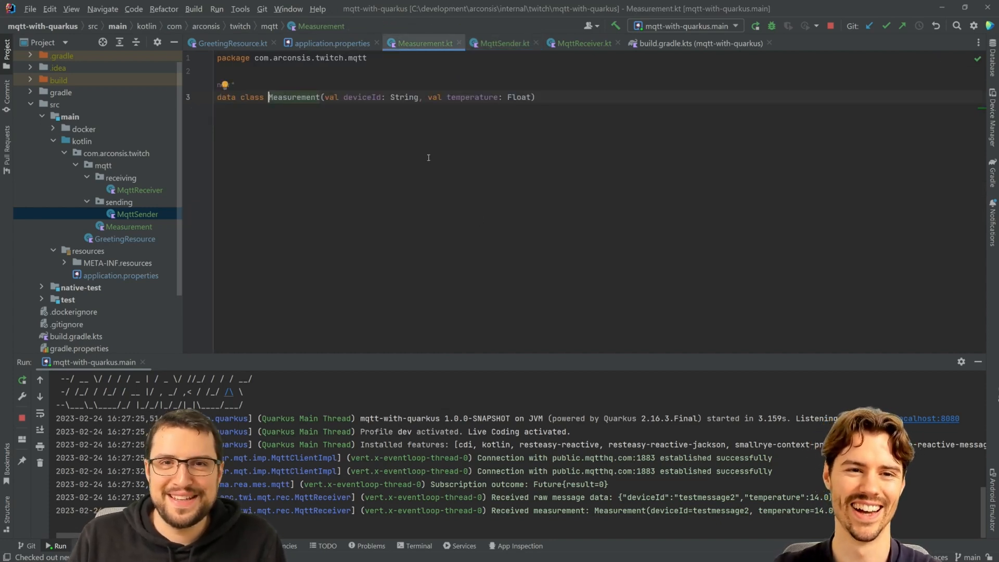
left_click(332, 43)
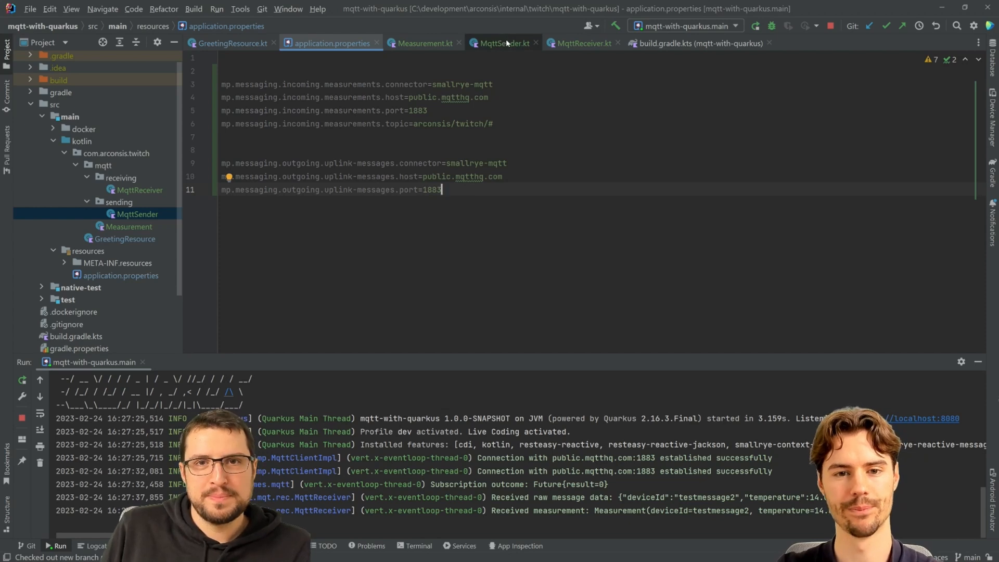
left_click(503, 42)
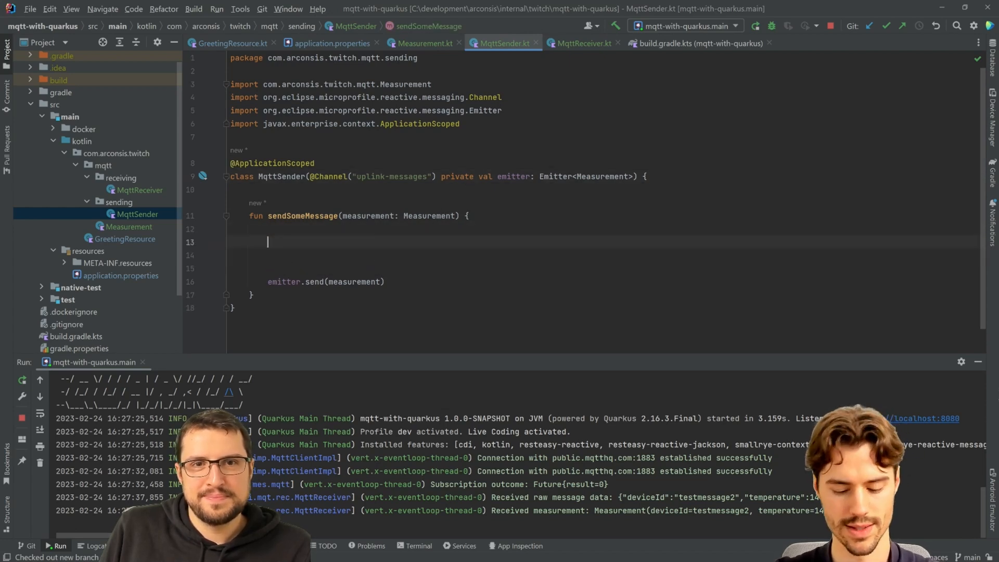
Add val topicName = "arconsis/twitch/measurements/${measurement.deviceId}/config" in sendSomeMessage
type("val")
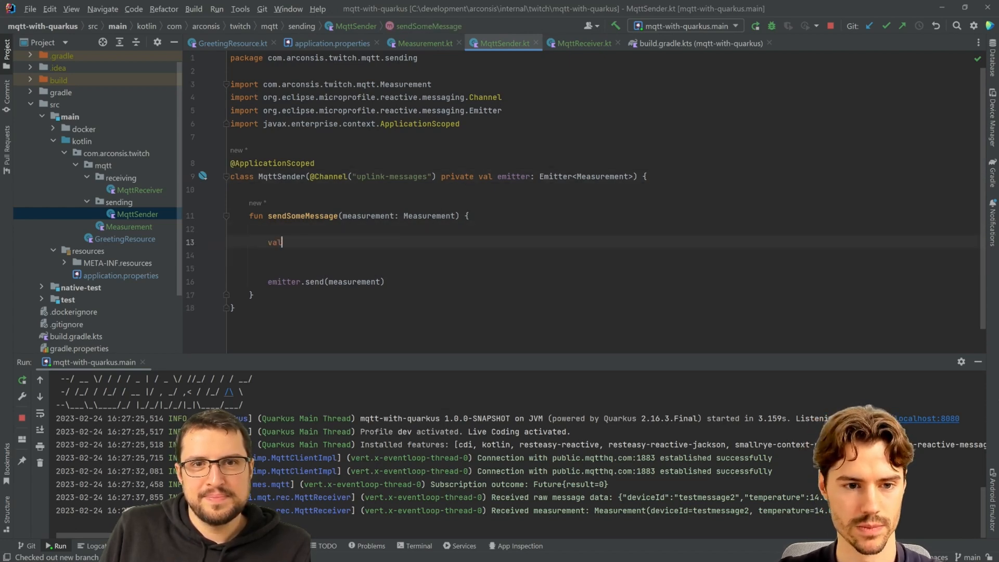
type("topicName")
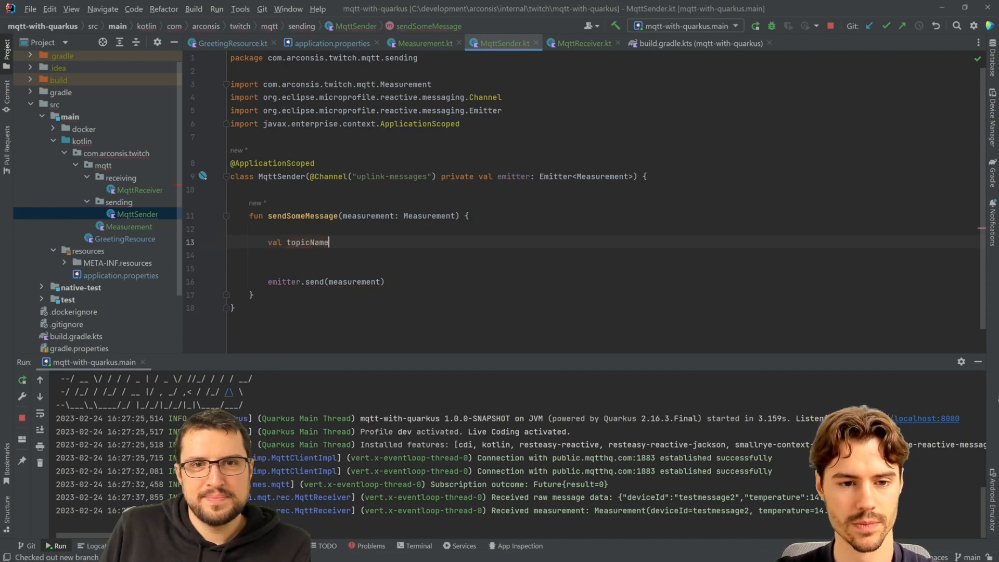
type("= arconsis/twitch/measurements/device-3/config")
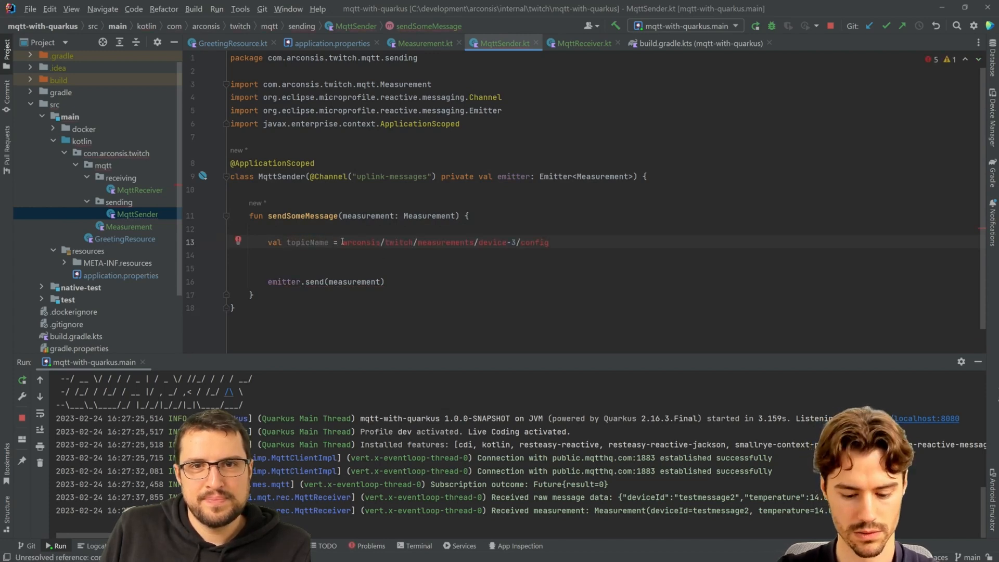
type("\"arconsis/twitch/measurements/device-3/config\"")
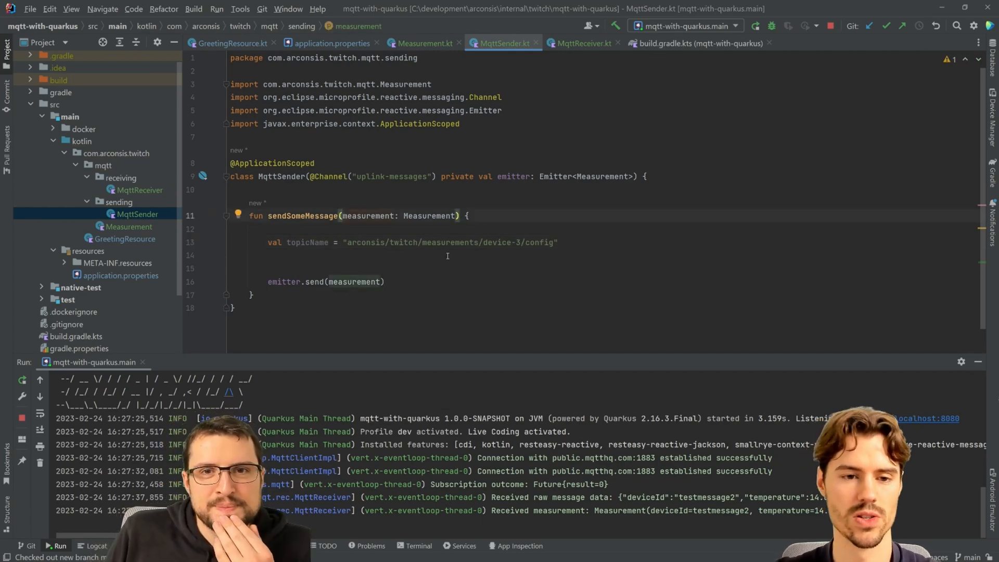
type("deviceId:")
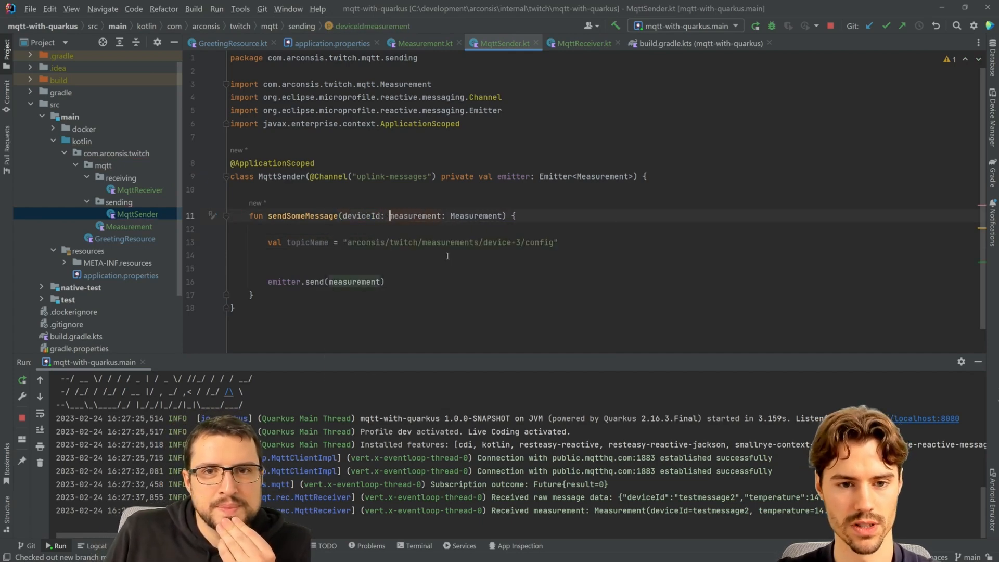
type(": String,")
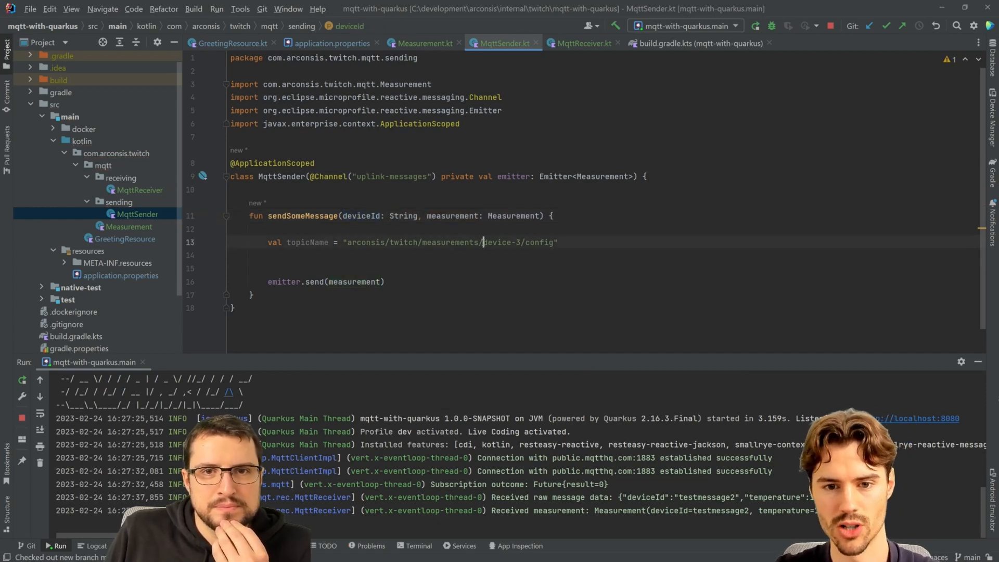
type("deviceId")
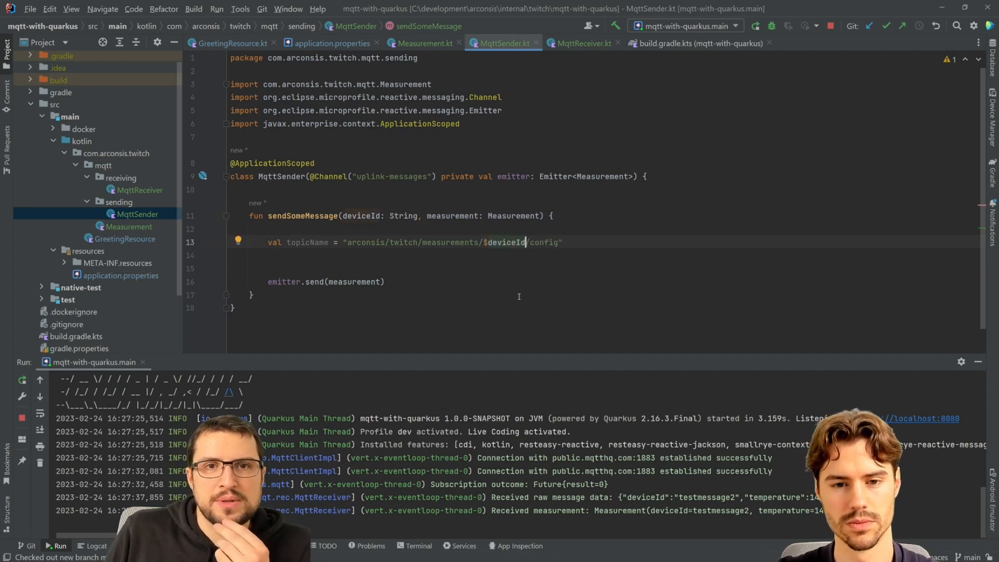
type("device-s")
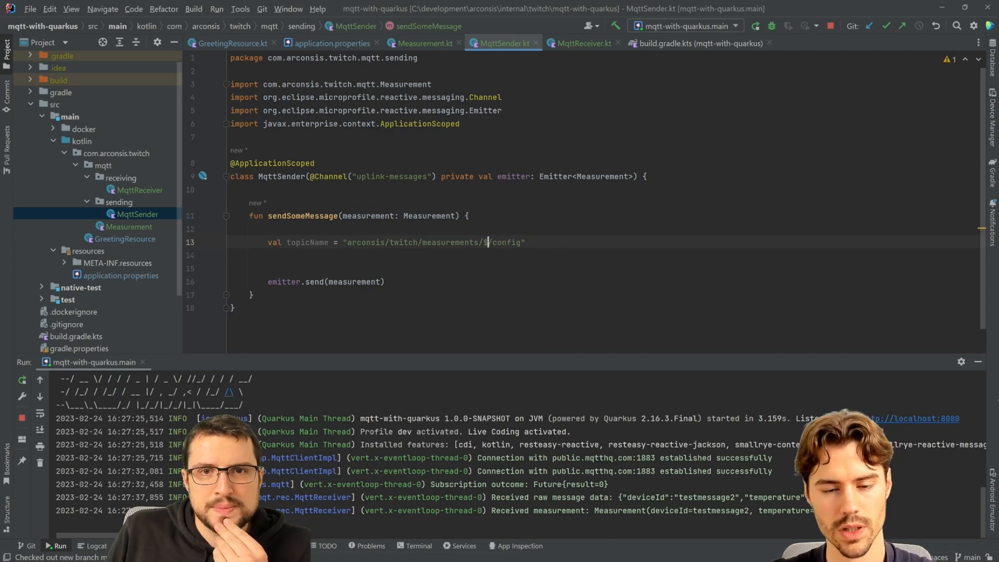
type("measurement.")
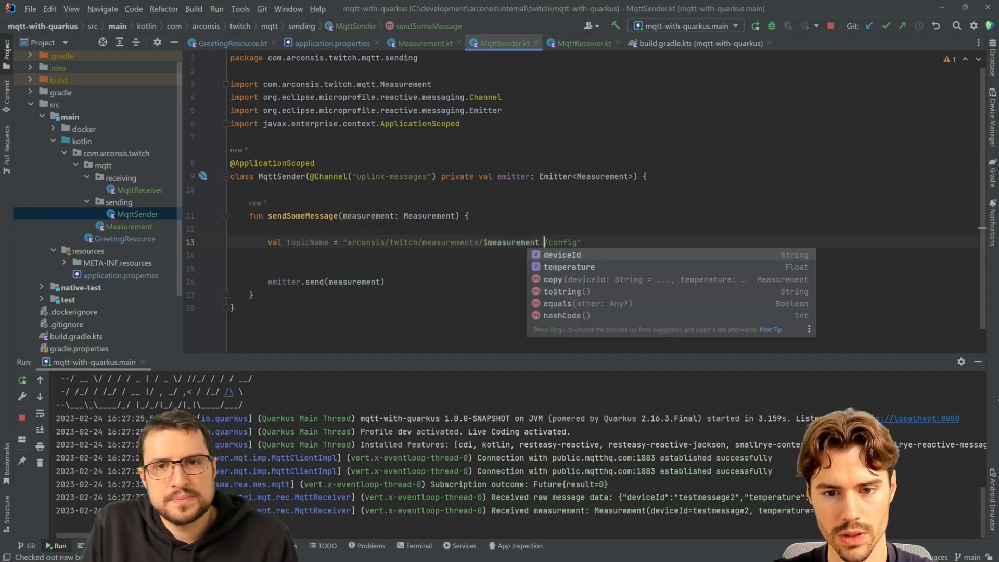
left_click(562, 254)
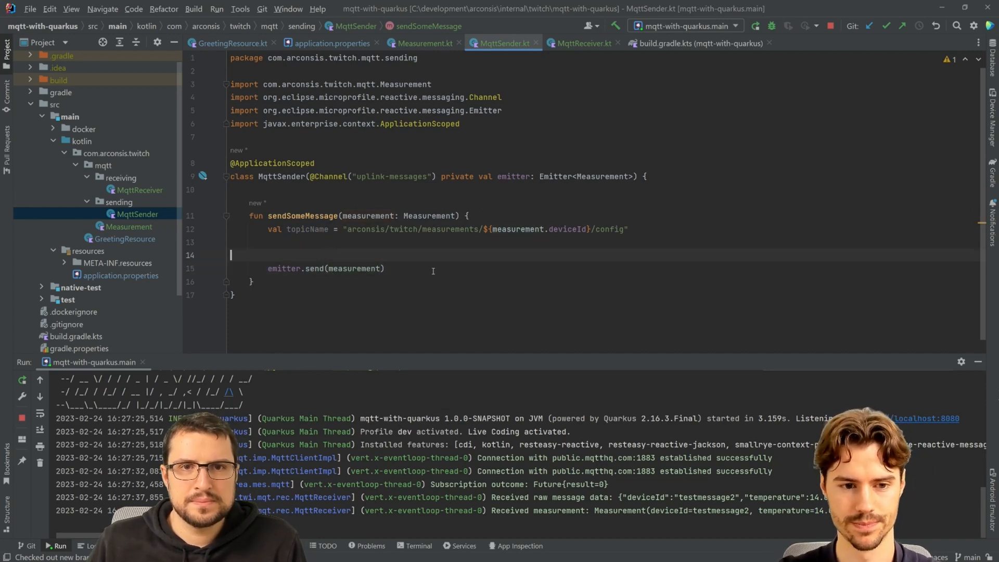
Start val message = MqttMessage.of, importing the SmallRye MqttMessage class
type("val message = MqttMessage")
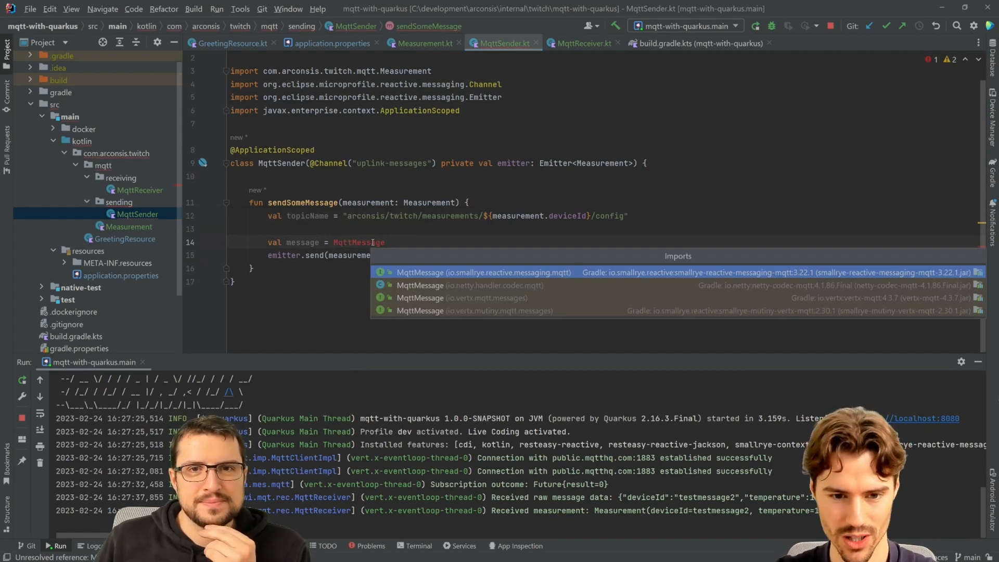
left_click(482, 272)
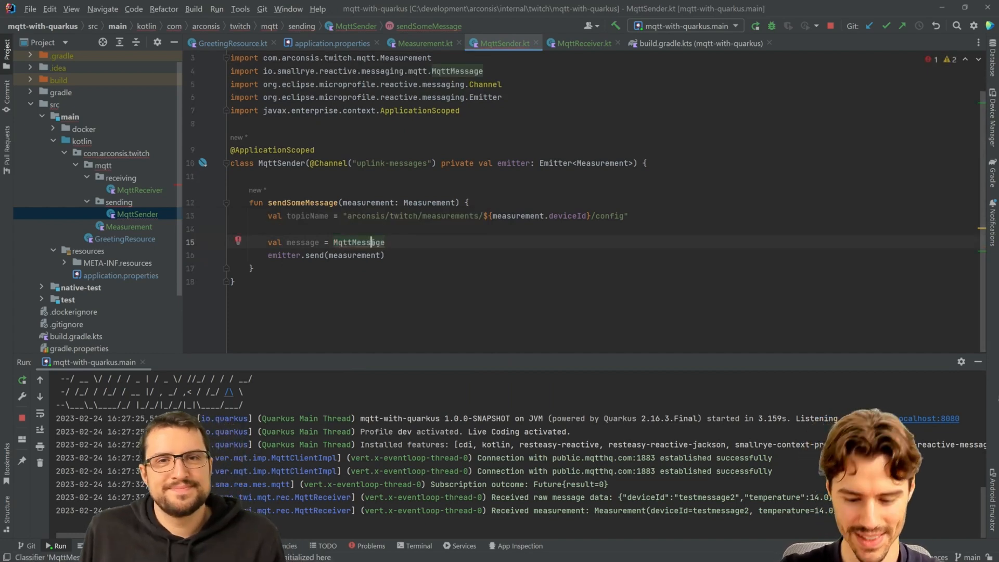
type(".o")
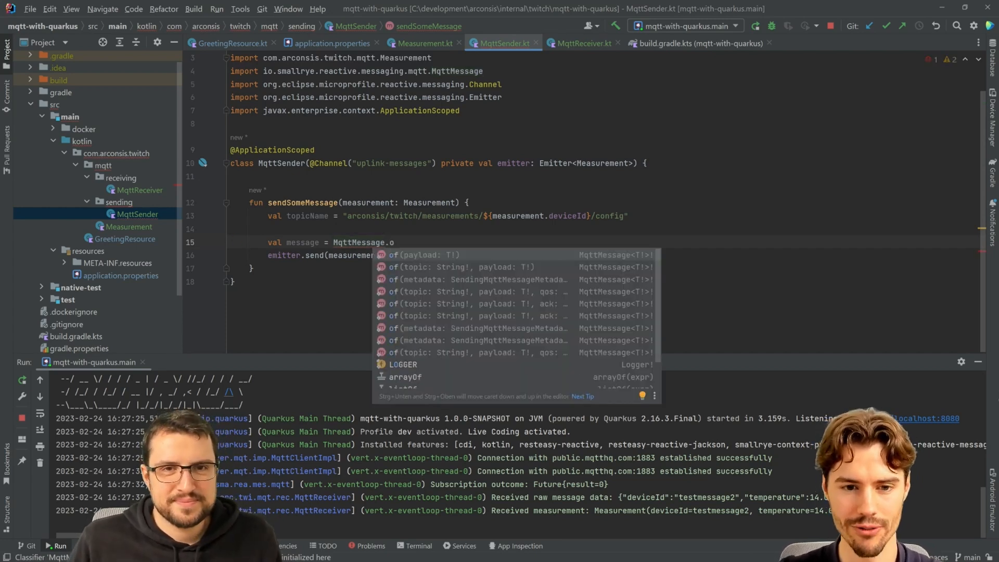
type("f")
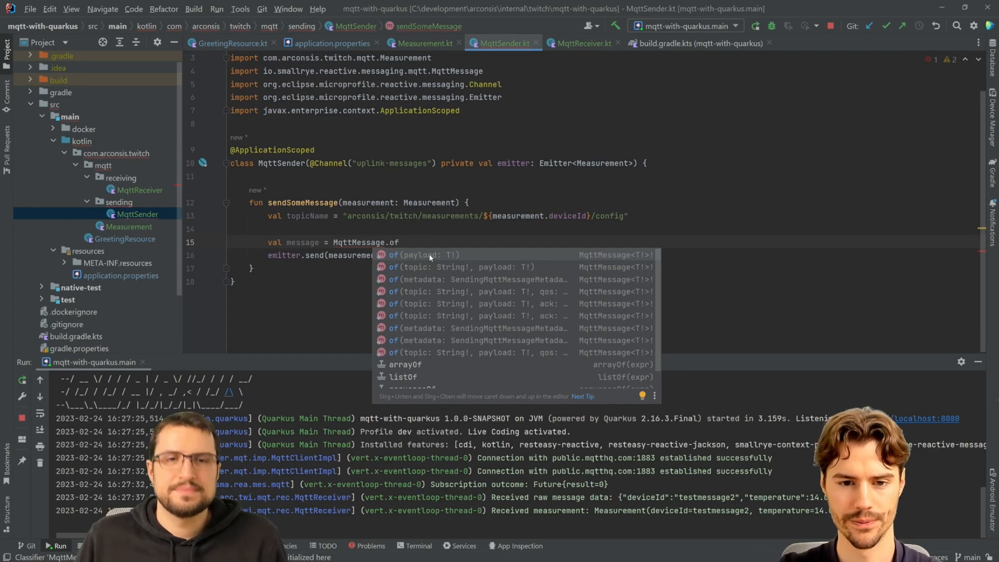
mouse_move(474, 273)
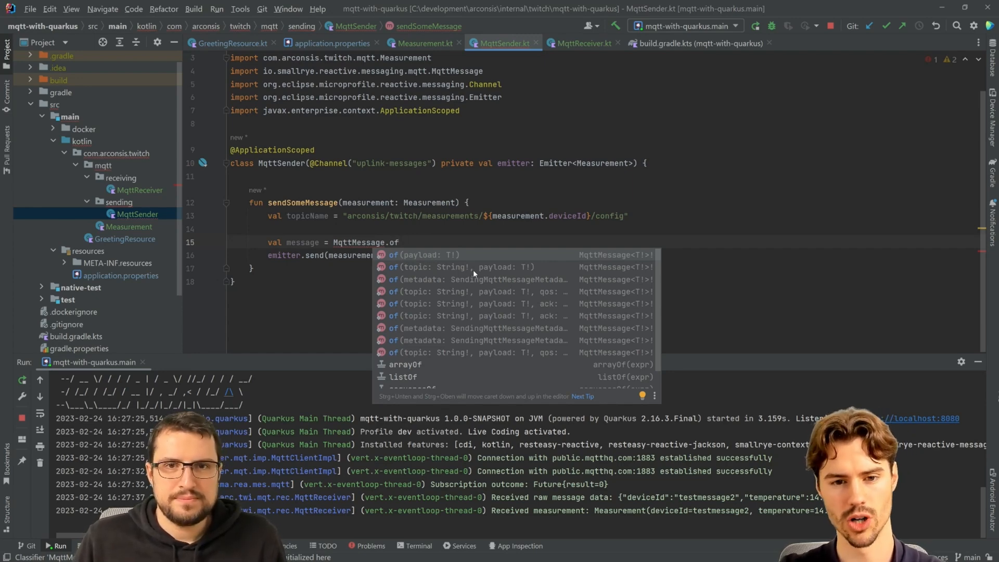
mouse_move(443, 285)
type("(")
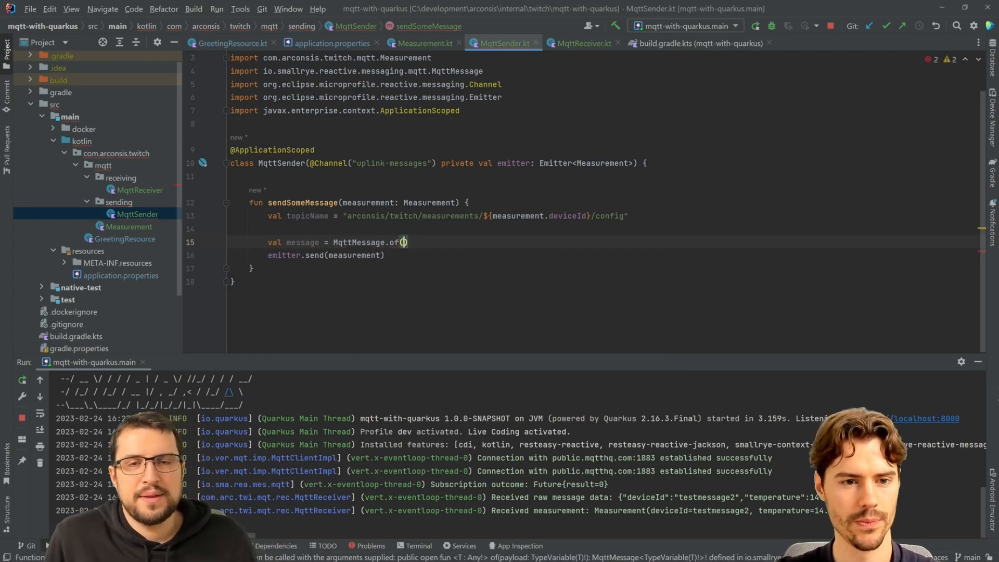
Check the MqttMessage.of overloads in MqttMessage.java, then return to MqttSender.kt
type("t")
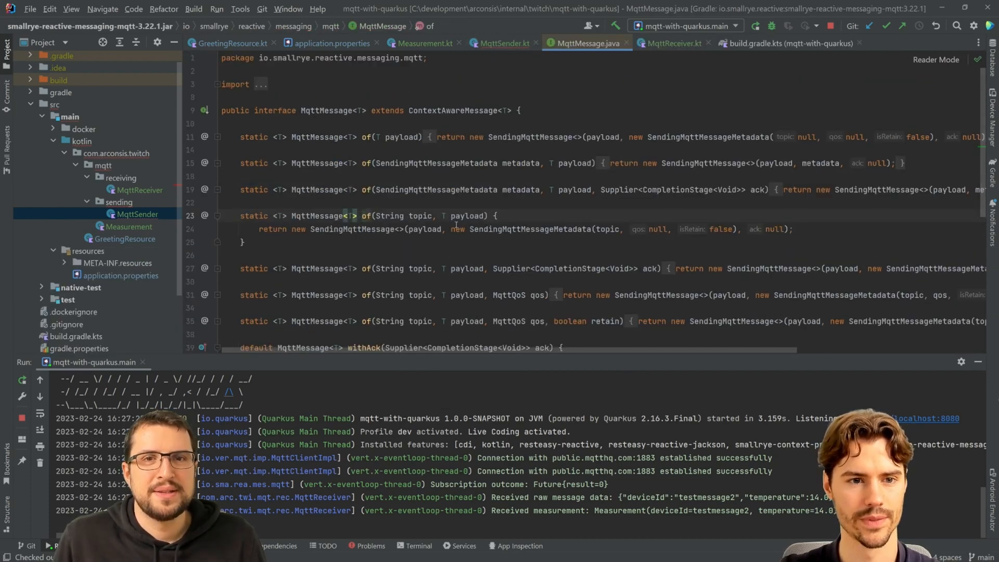
left_click(505, 43)
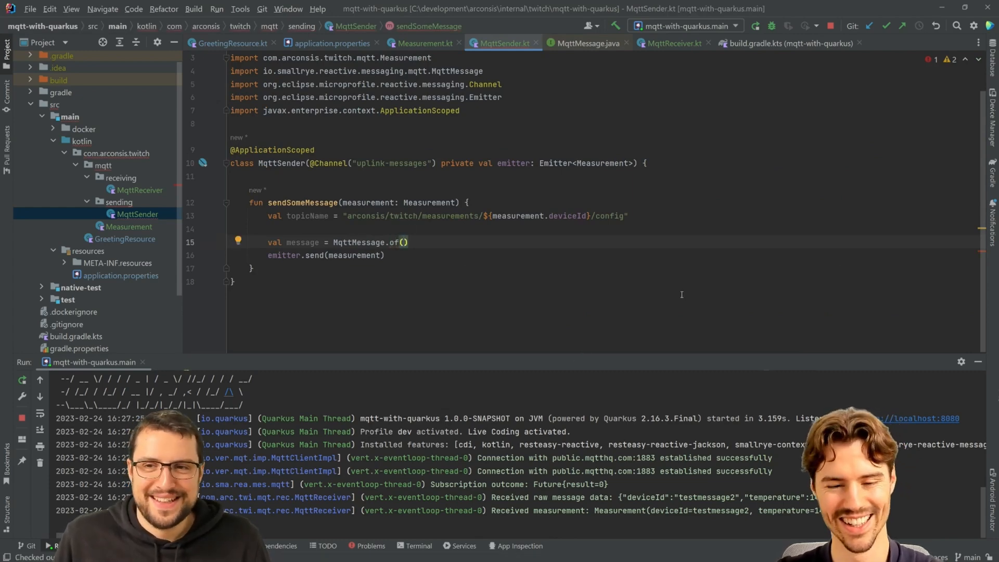
Pass topicName and measurement to MqttMessage.of and send that message
type("top")
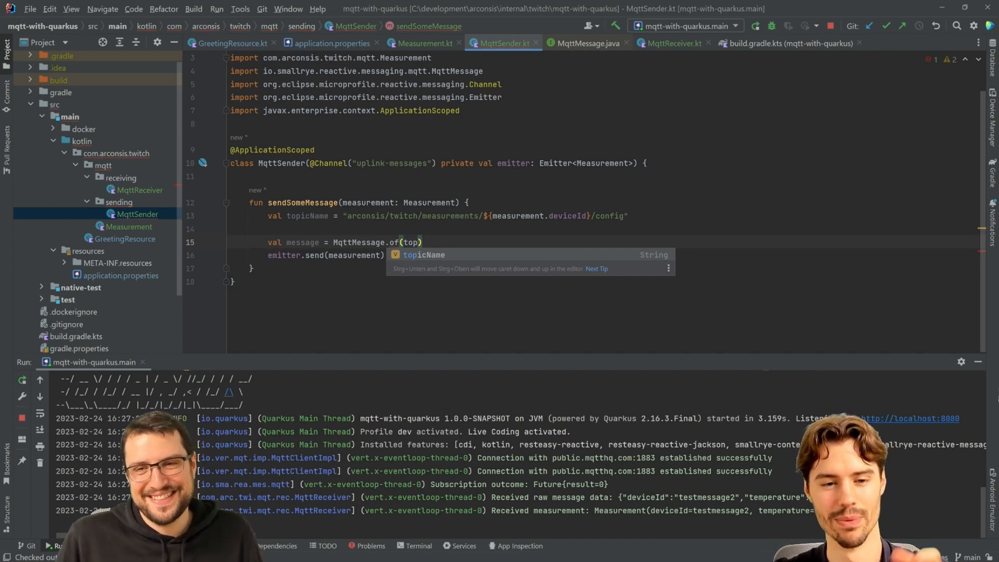
key("Tab")
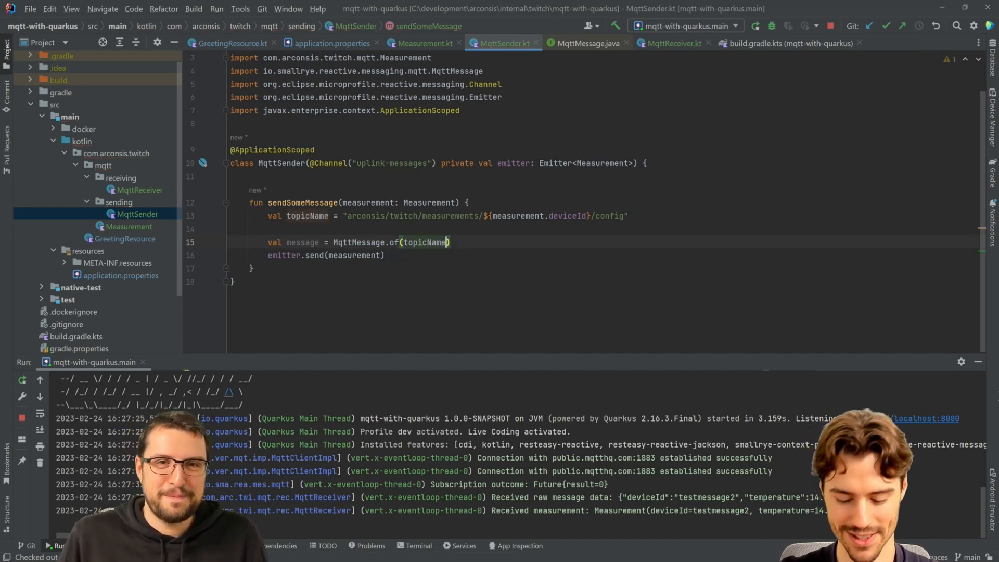
type(",")
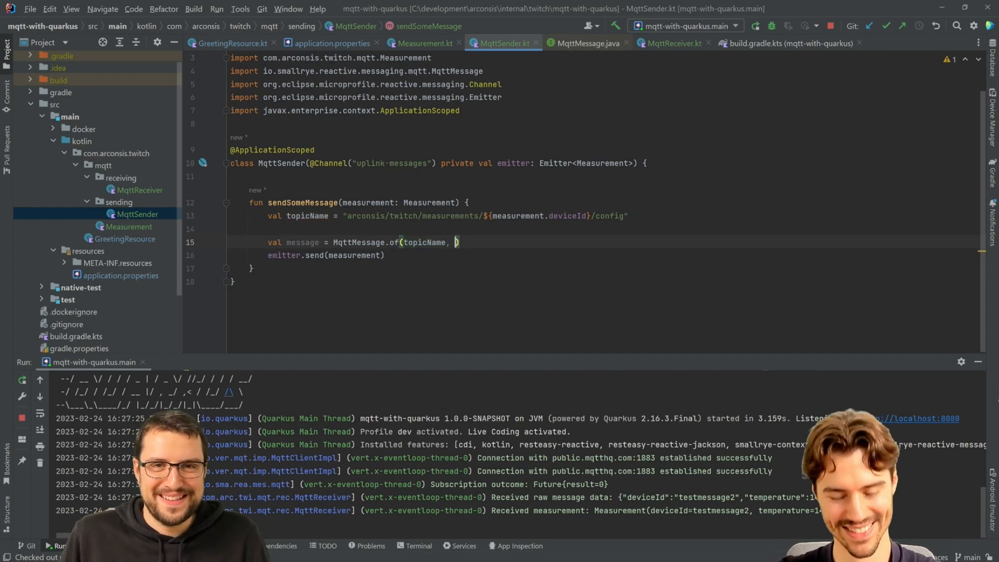
type("m")
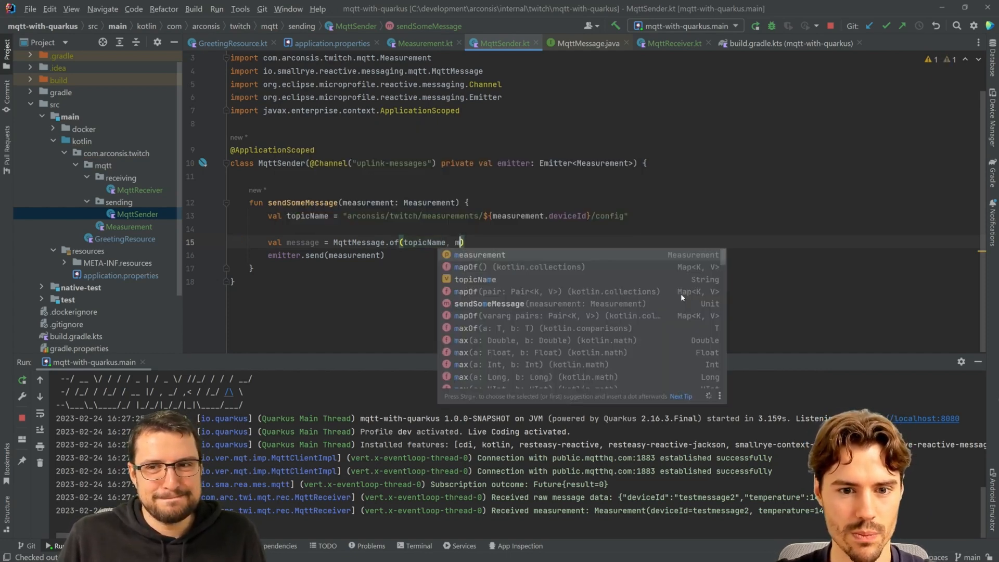
type("easurement")
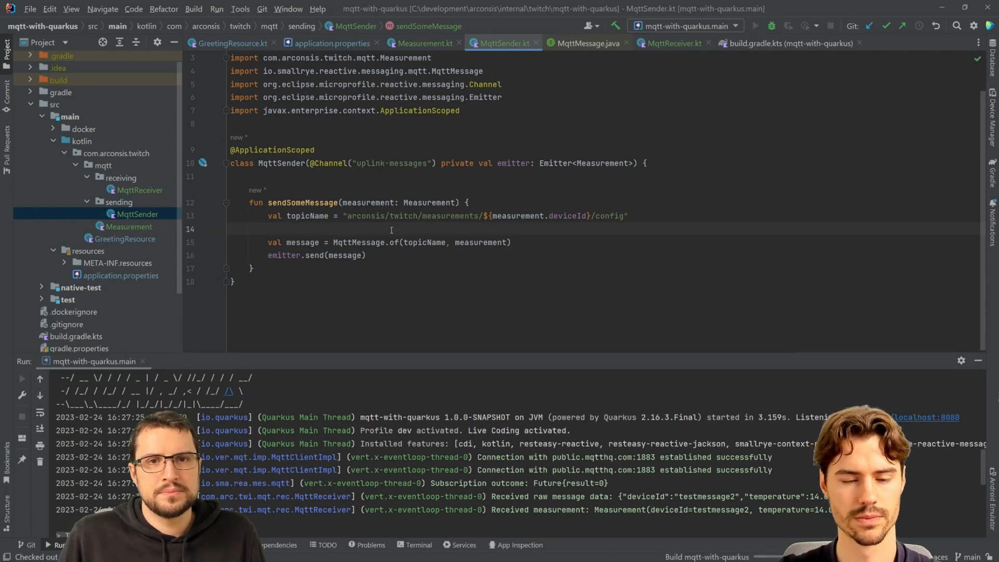
left_click(756, 25)
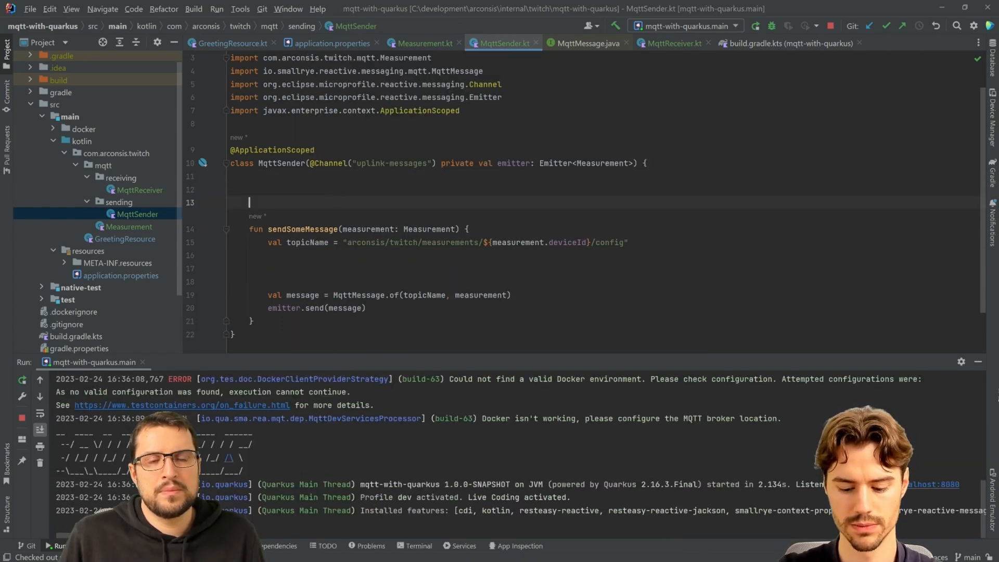
Add a private logger field using Logger.getLogger(MqttSender::class.java.name)
type("private val logger = Logger")
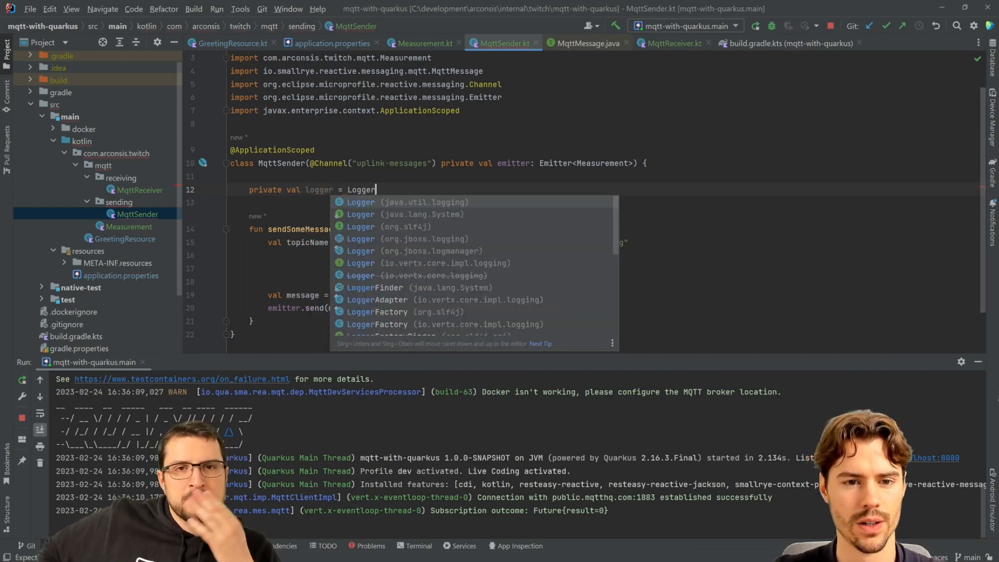
type(".get")
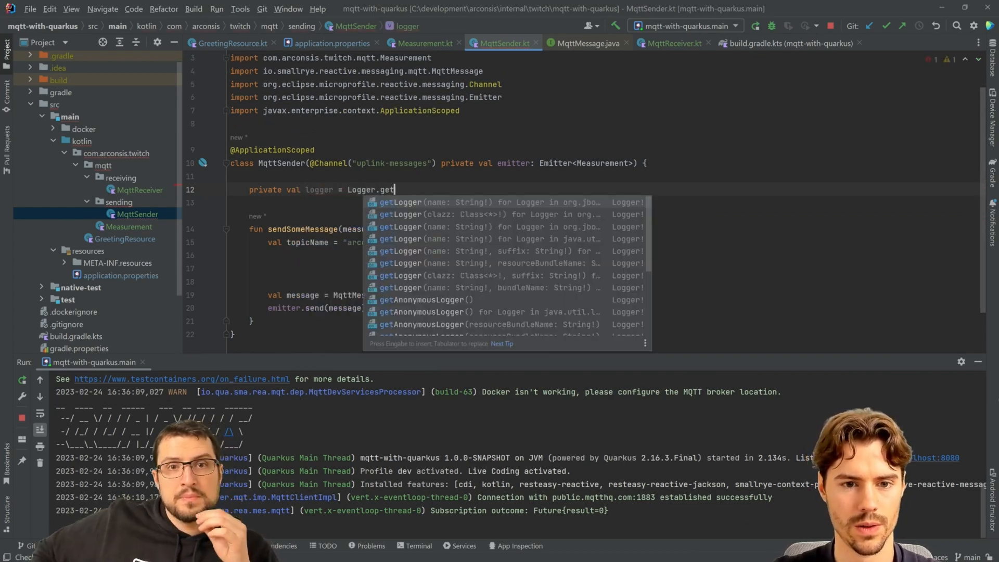
type("Logger(Mq")
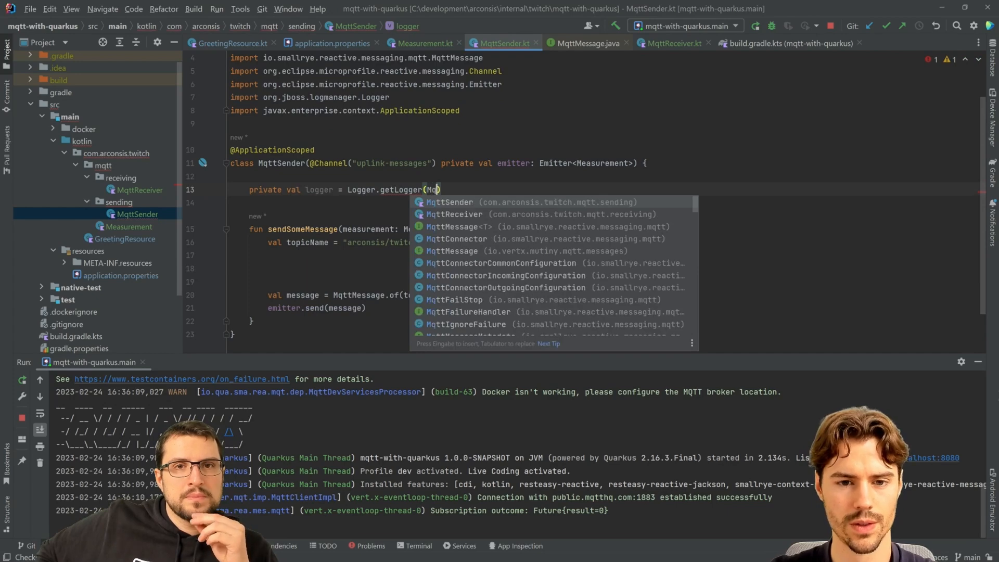
left_click(449, 201)
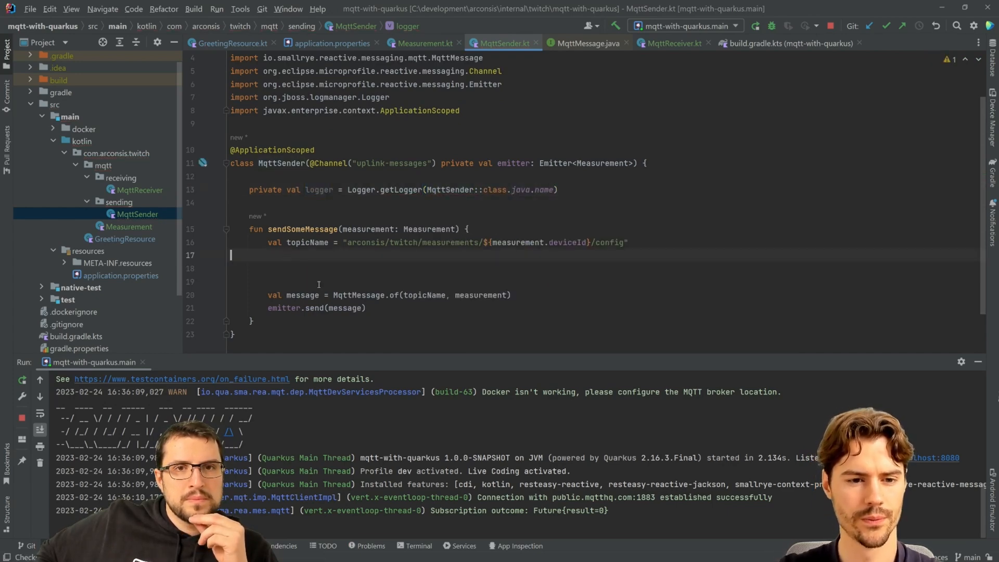
Log "Sending to $topicName: $measurement" before sending the message
type("logger.info { \"Sending t\"")
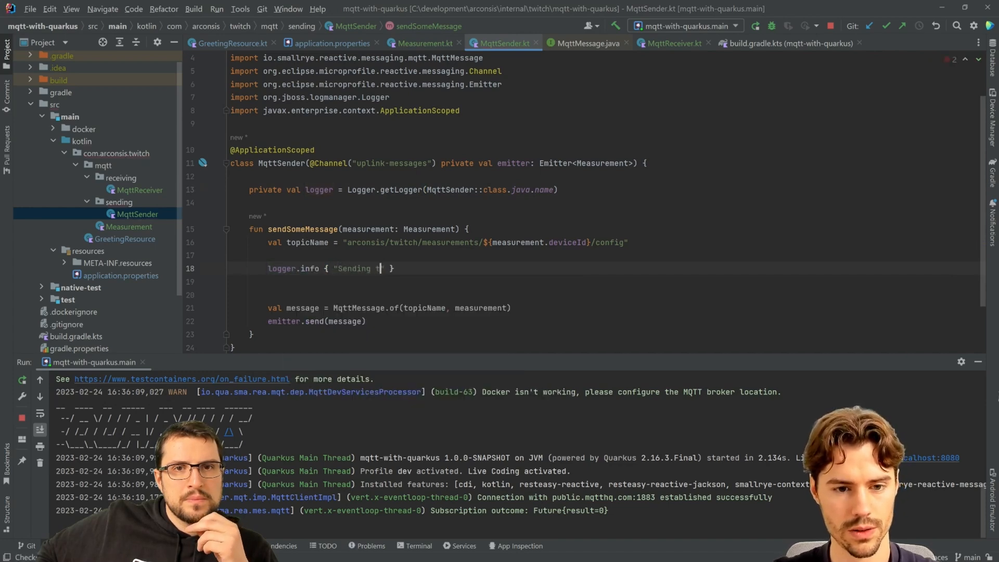
type("to $topicName: $")
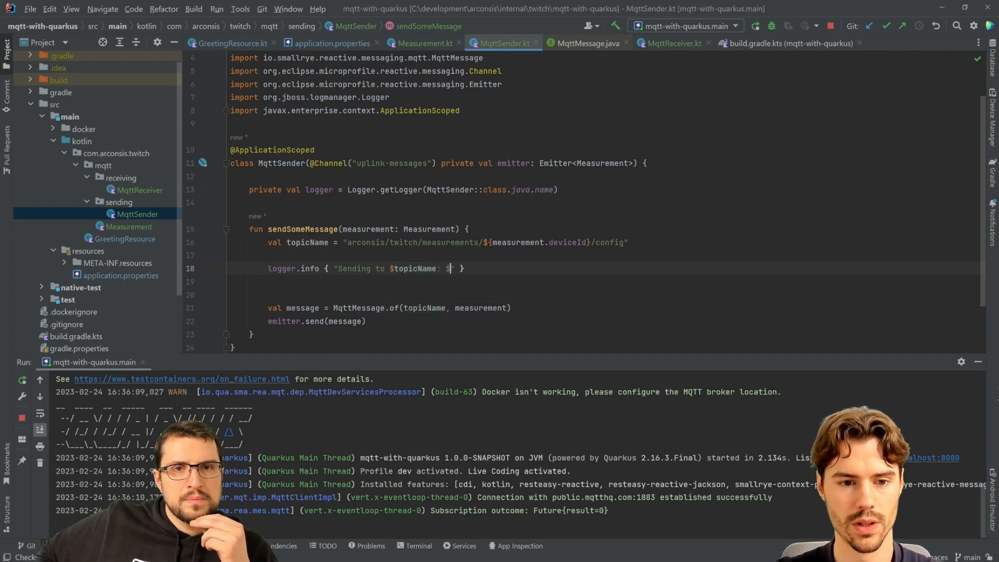
type("measurement")
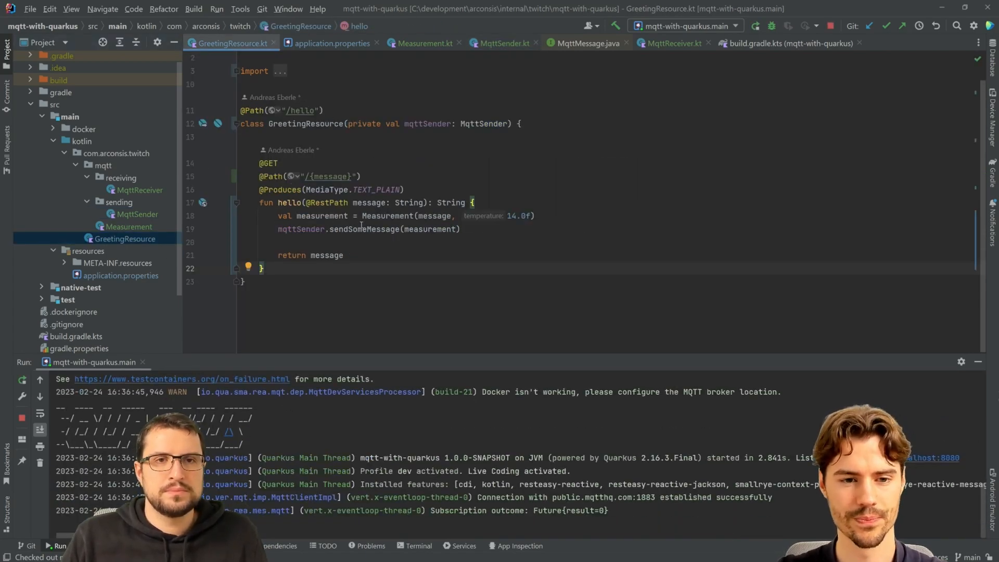
Rename the hello endpoint's message variable to deviceId in GreetingResource.kt
double_click(332, 176)
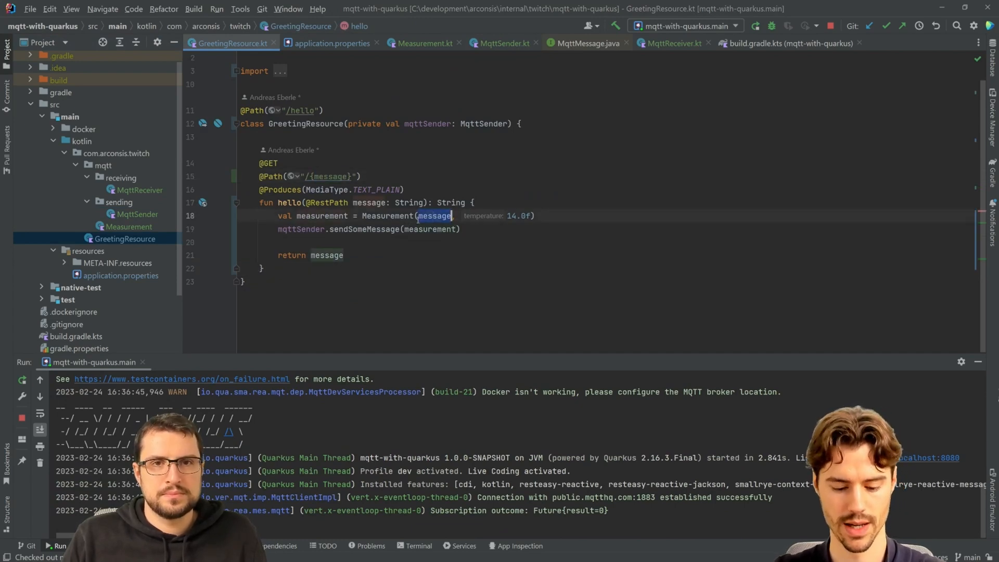
type("deviceId")
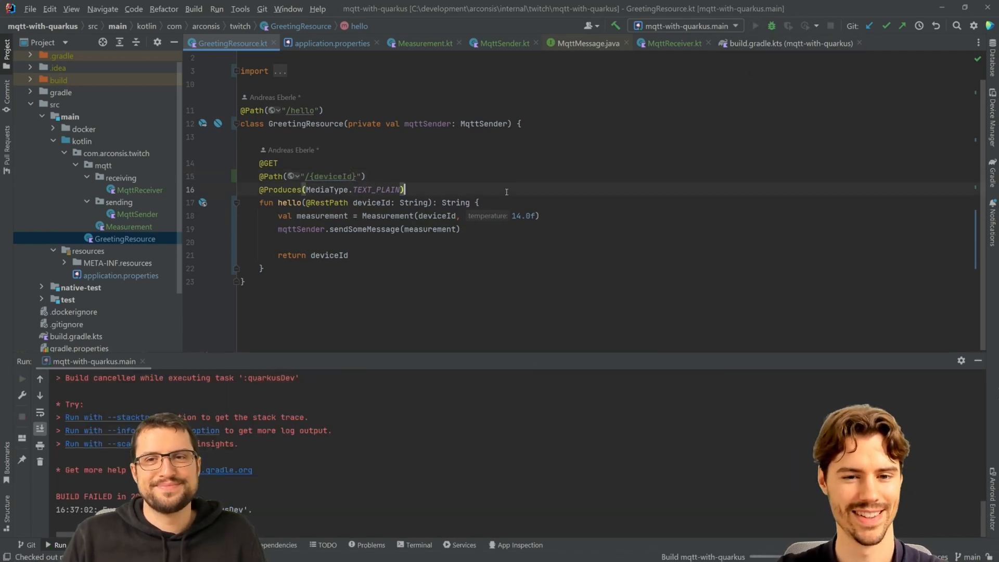
left_click(757, 25)
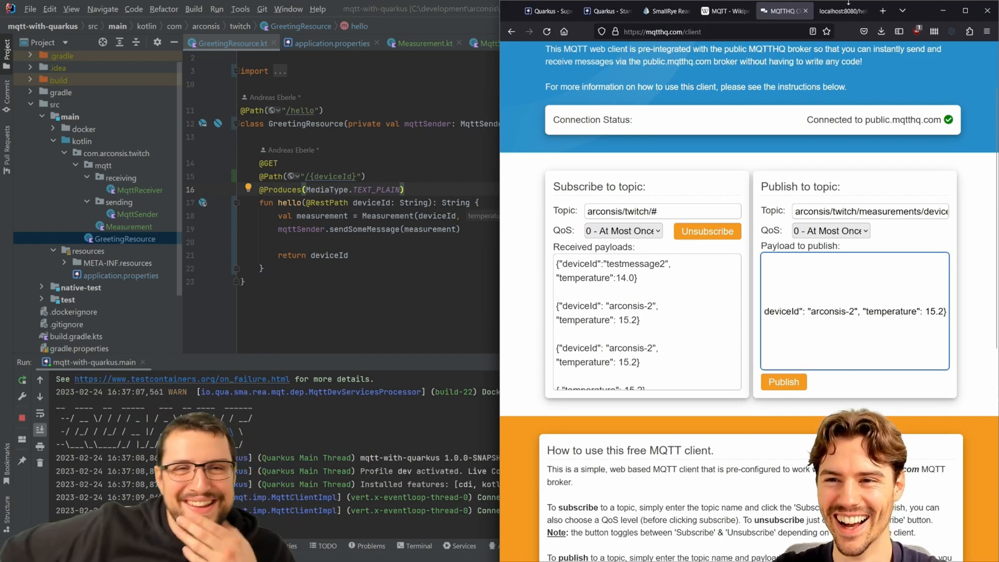
Open the localhost:8080/hello tab to call the endpoint for a device
left_click(850, 10)
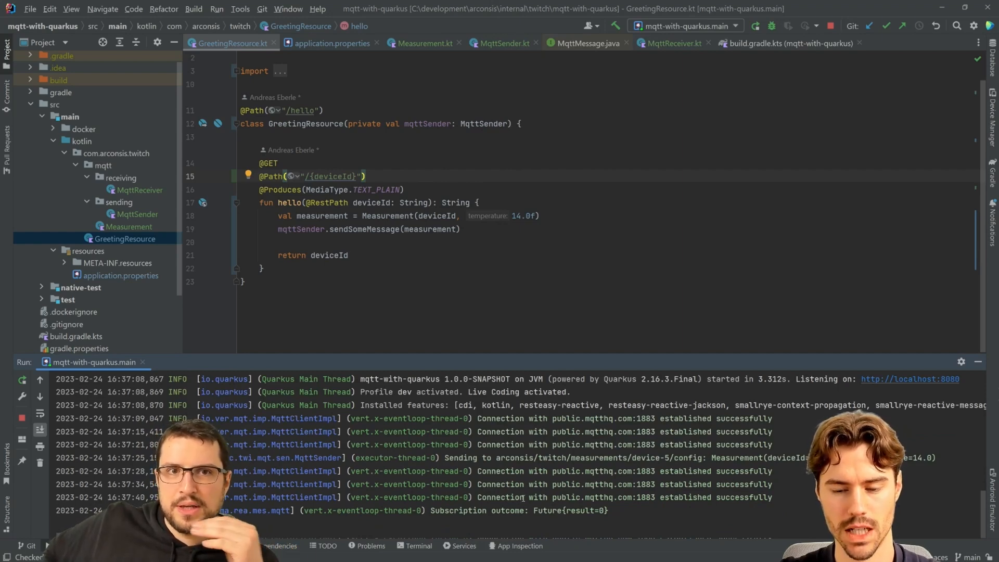
mouse_move(626, 498)
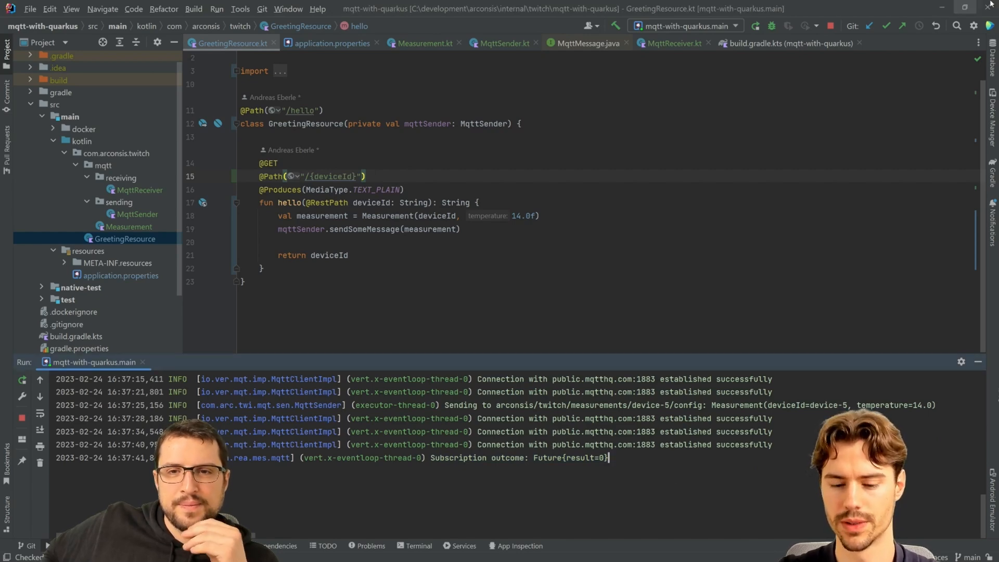
mouse_move(668, 366)
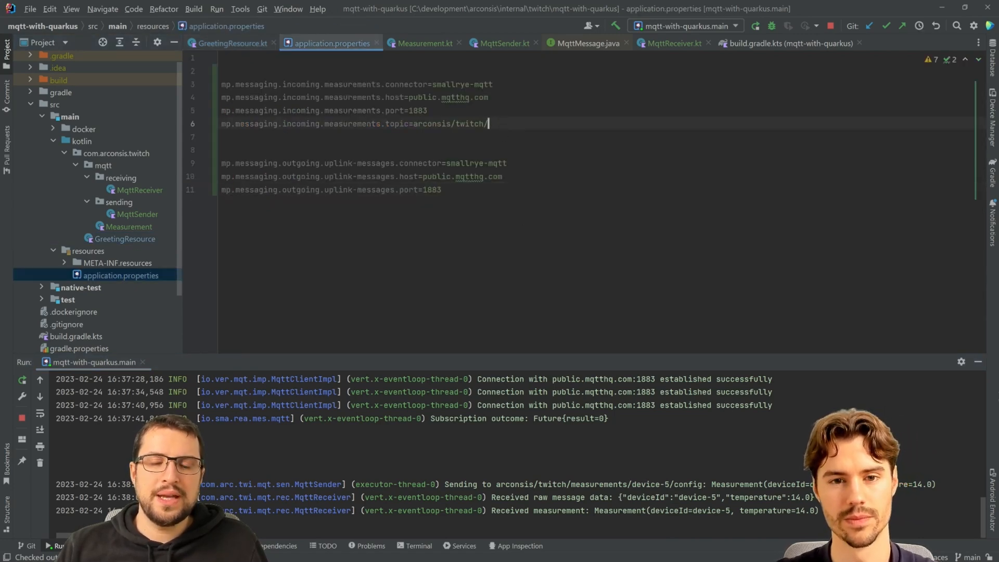
Change receiveMeasurement's parameter to message: MqttMessage<ByteArray>, accepting the import
type("#")
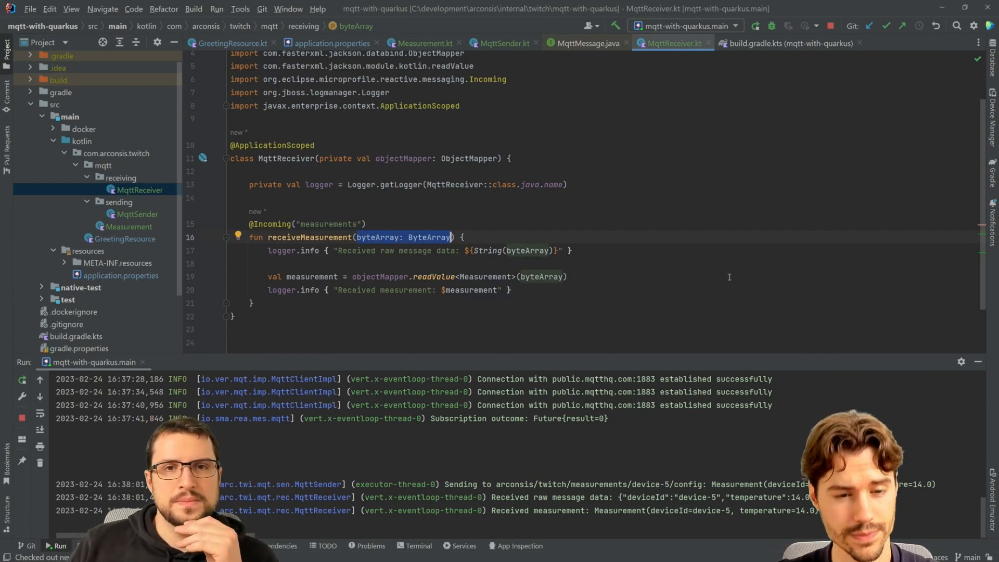
type("message:")
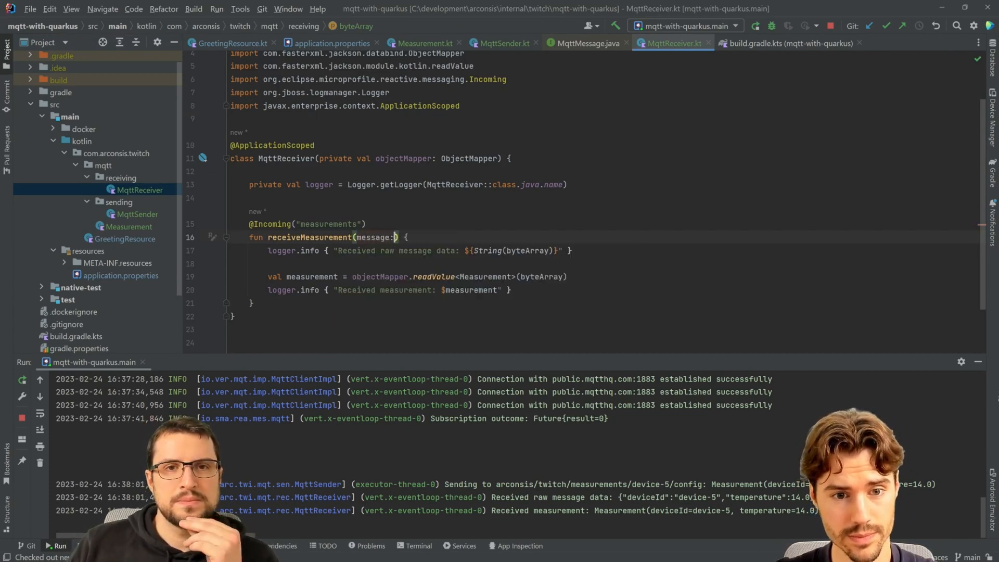
type("MqttMessage<ByteA>")
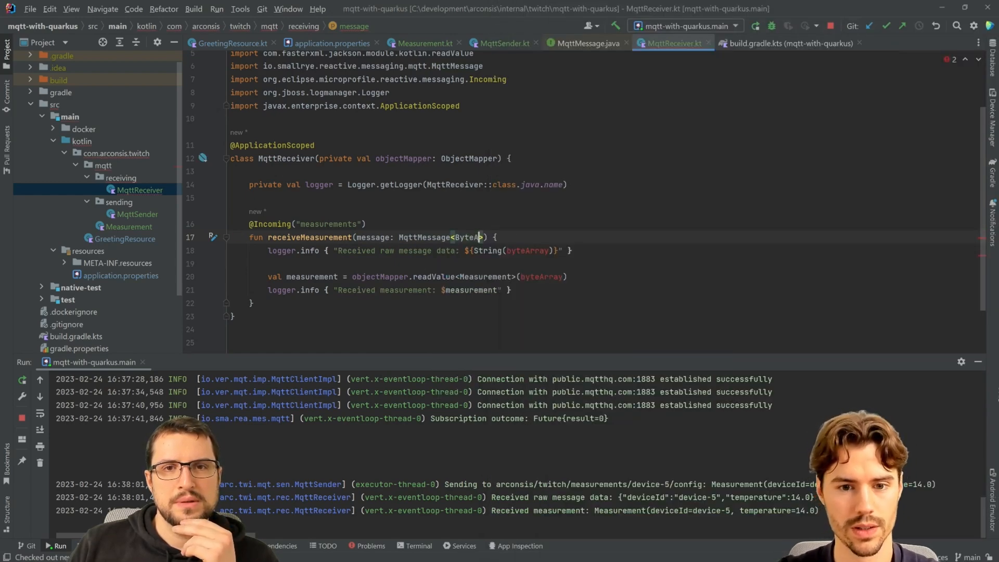
double_click(375, 237)
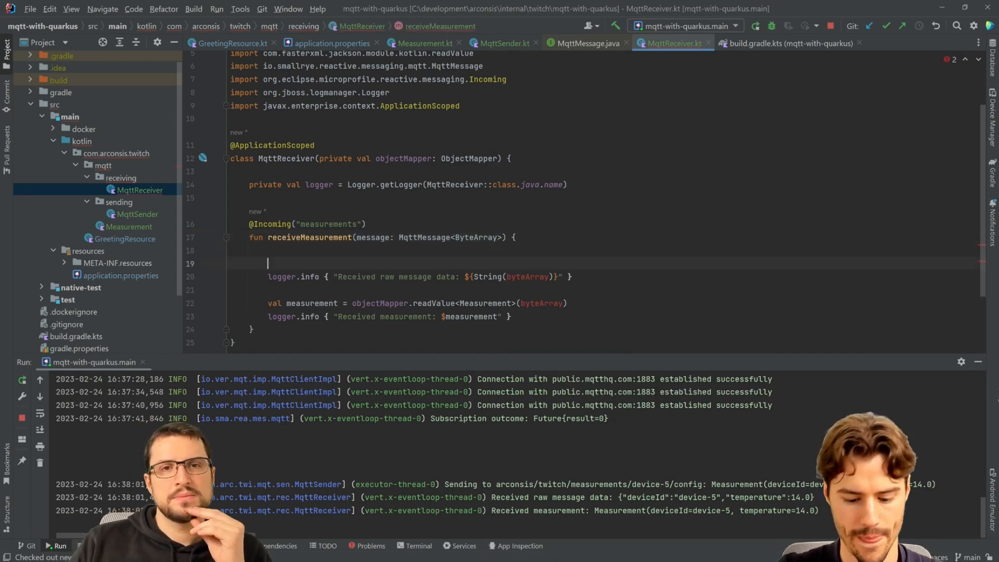
Add val byteArray = message.payload to receiveMeasurement
type("val byteArray =")
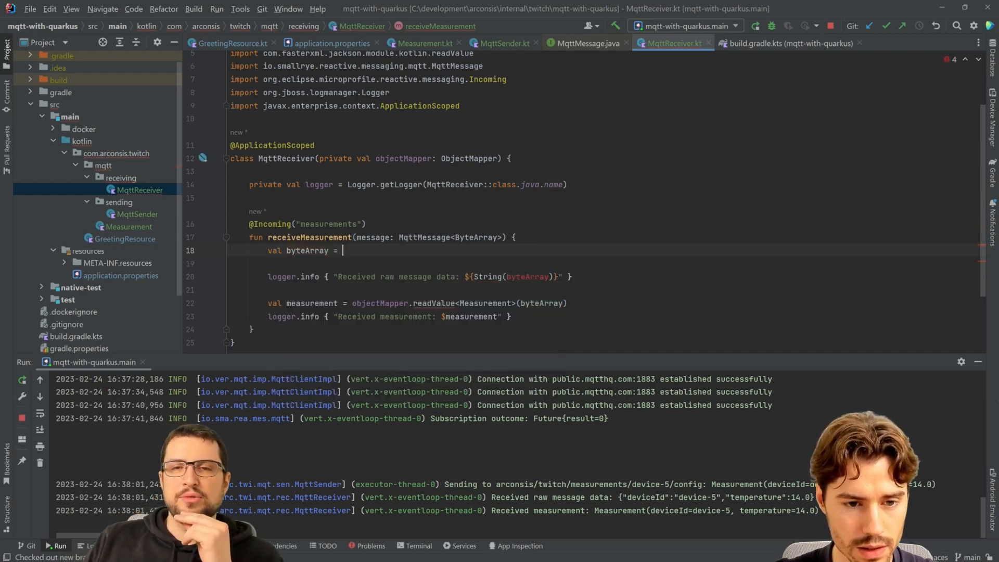
type("message.")
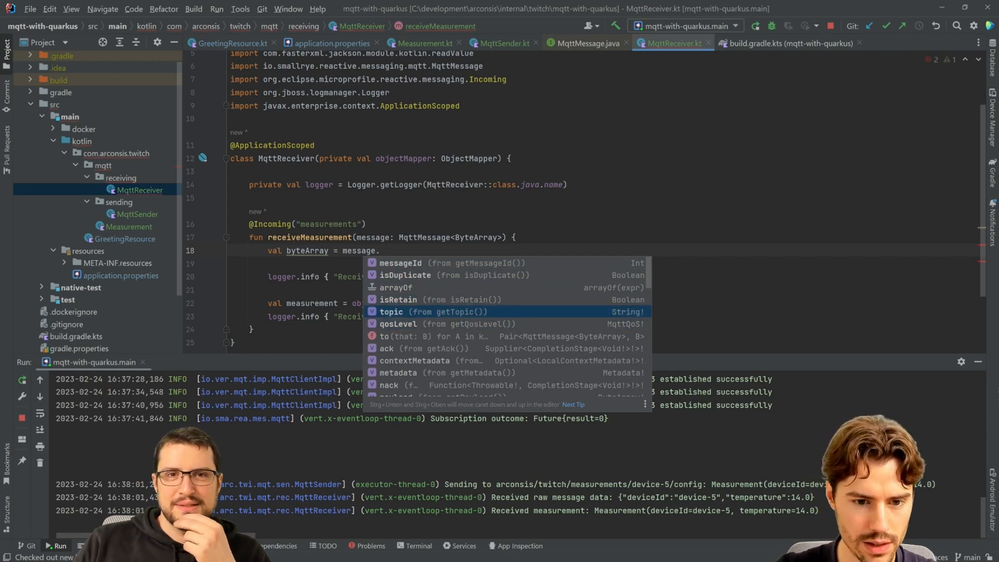
scroll("down", 3)
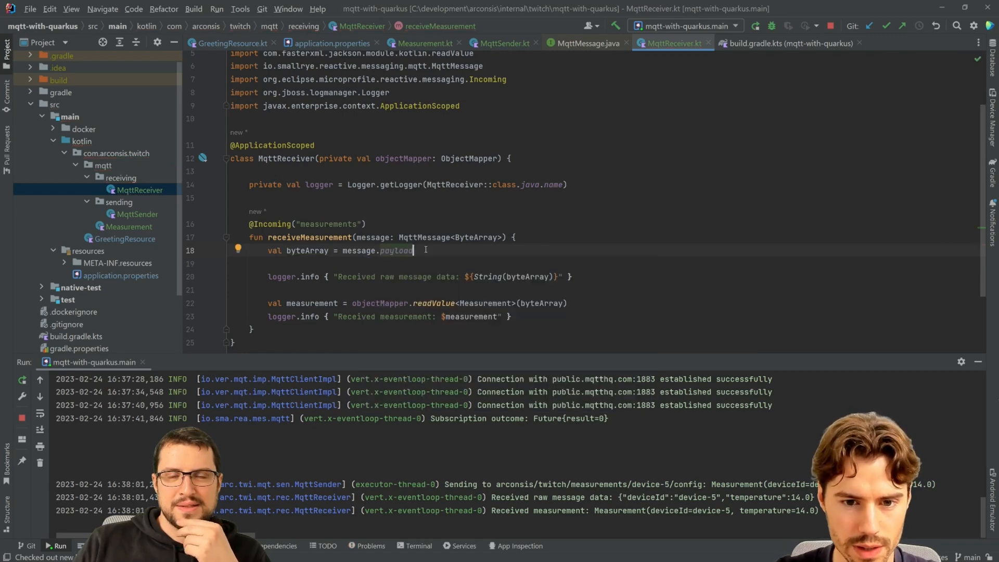
Add val topic = message.topic and insert 'from $topic' into the raw-data log
key("Enter")
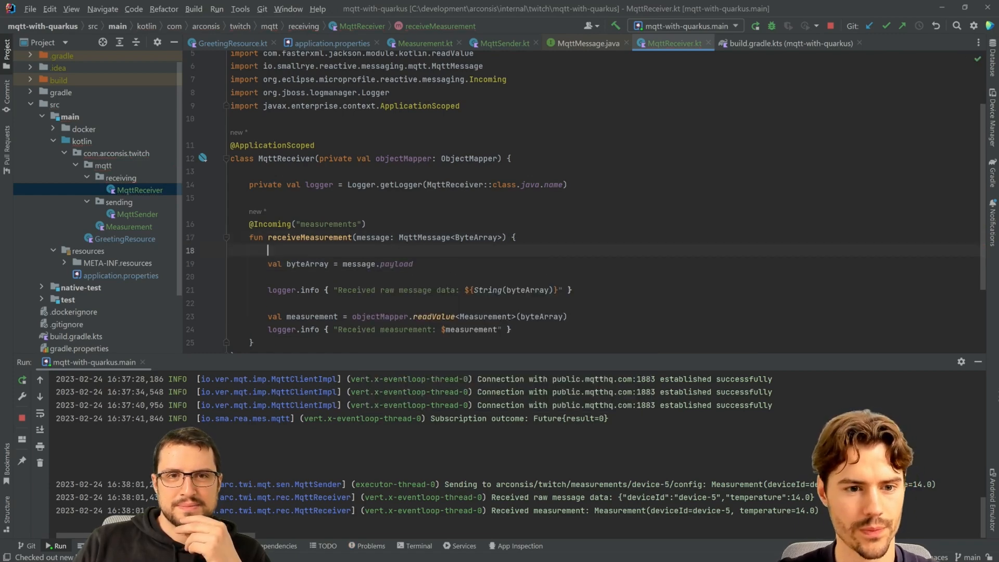
type("val topic =")
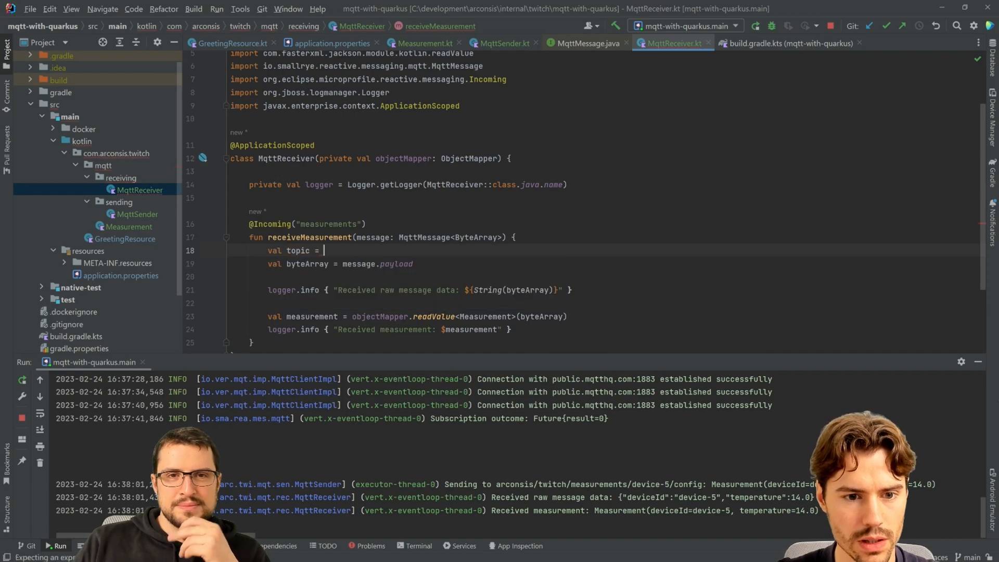
type("message.topic")
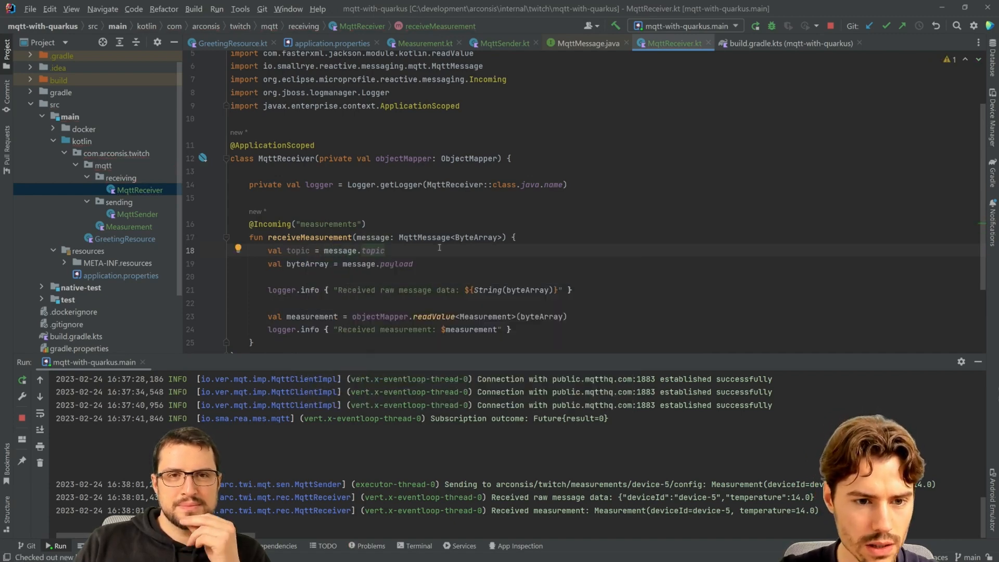
double_click(298, 251)
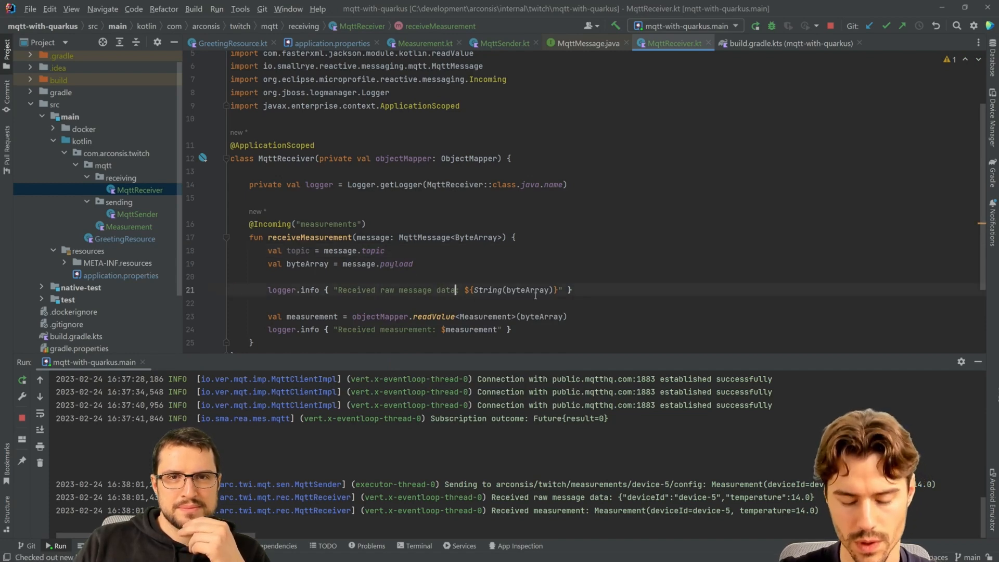
type("from $topic")
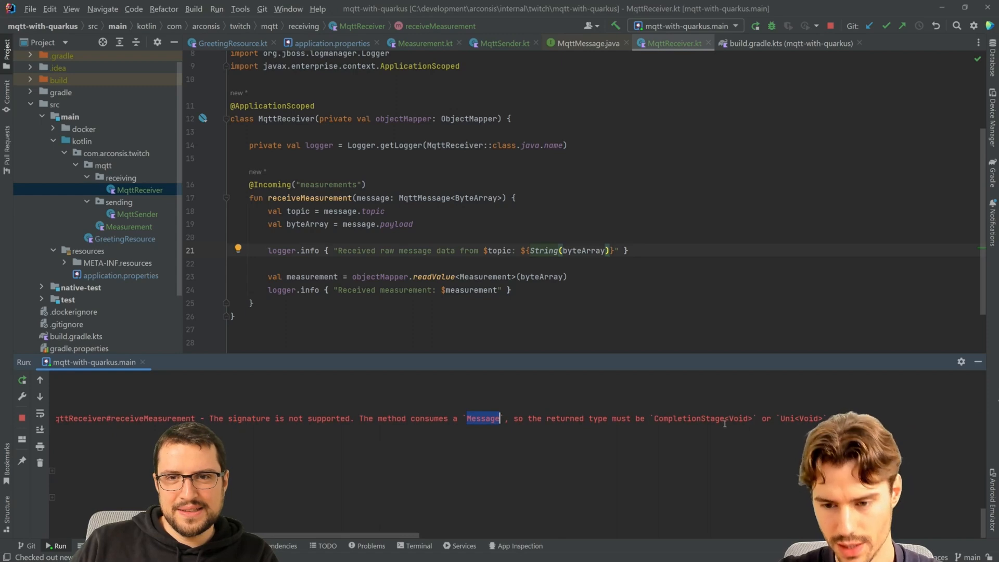
Highlight CompletionStage in the reload error requiring CompletionStage<Void> or Uni<Void>
double_click(687, 418)
type("m")
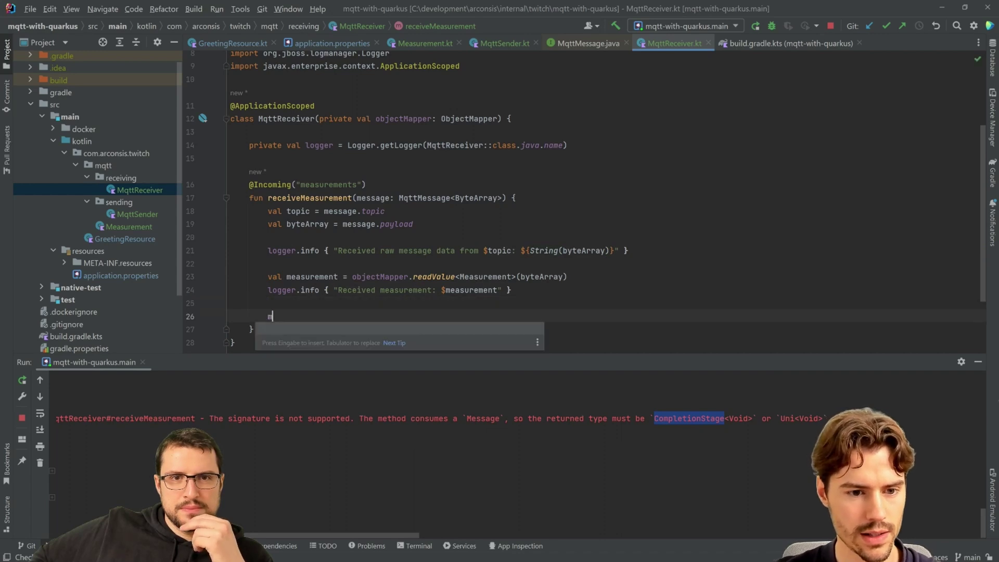
Return message.ack() with return type CompletionStage<Void> and let the app restart
type("essage.ack(")
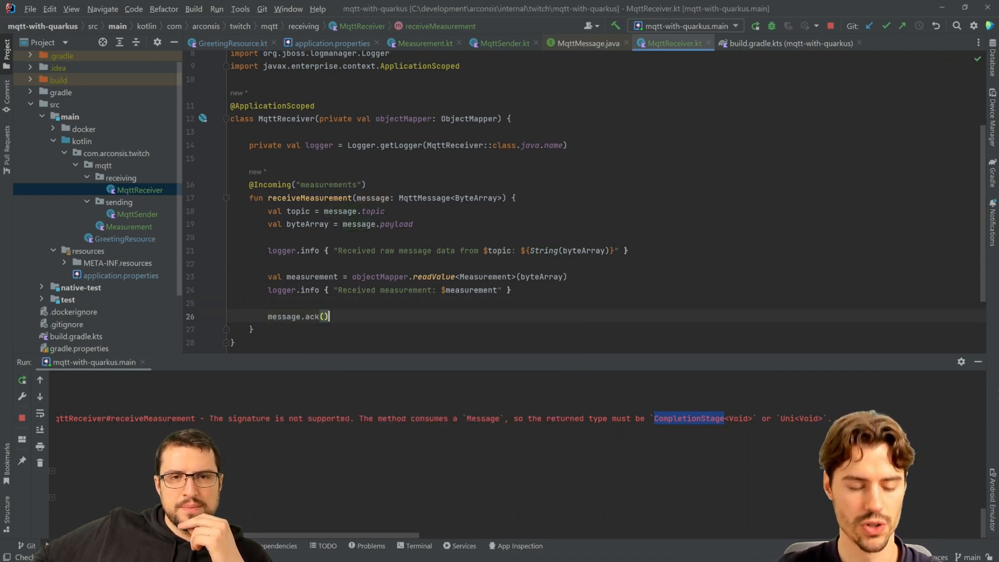
type("return")
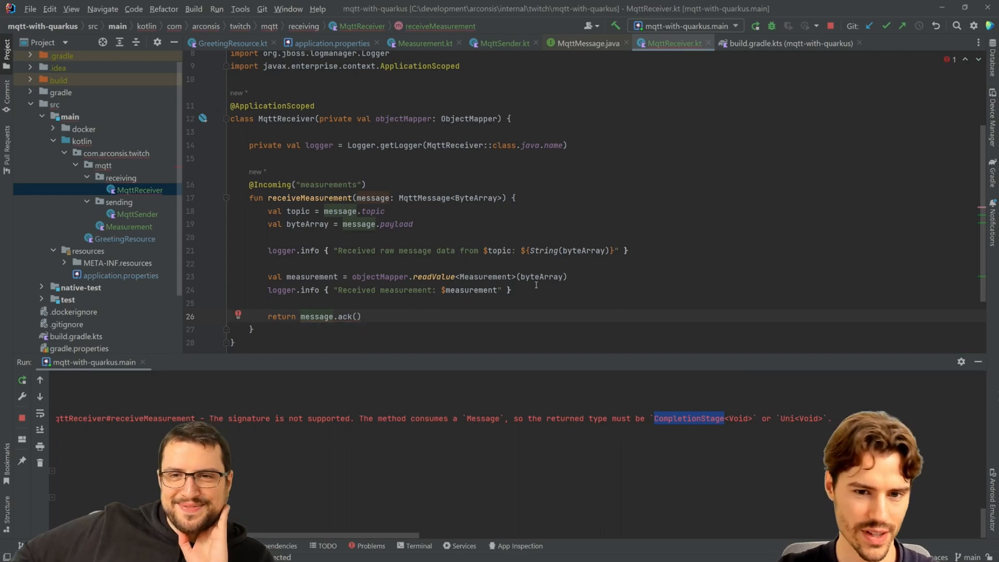
type(": CompletionStage<Void>?")
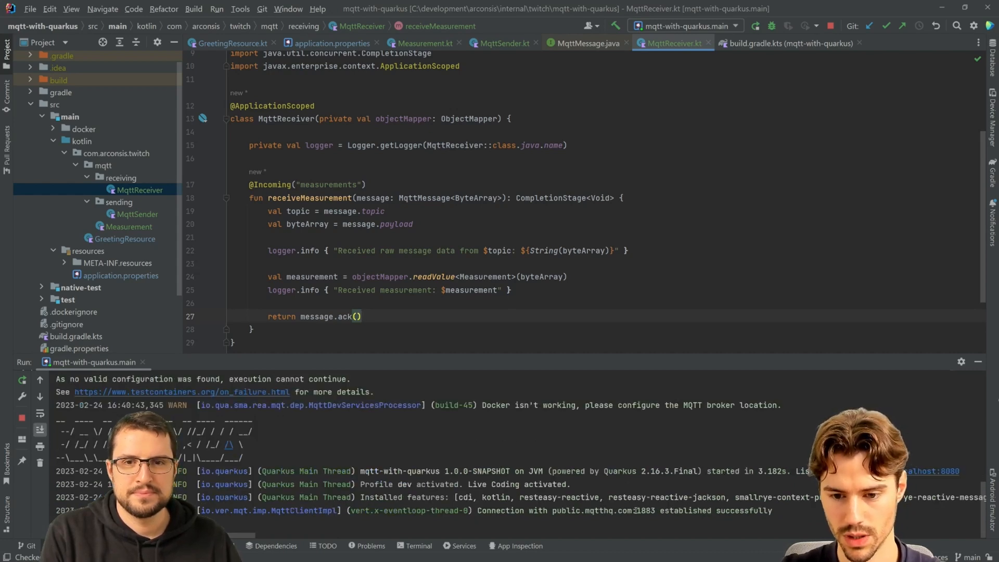
left_click_drag(637, 511, 772, 511)
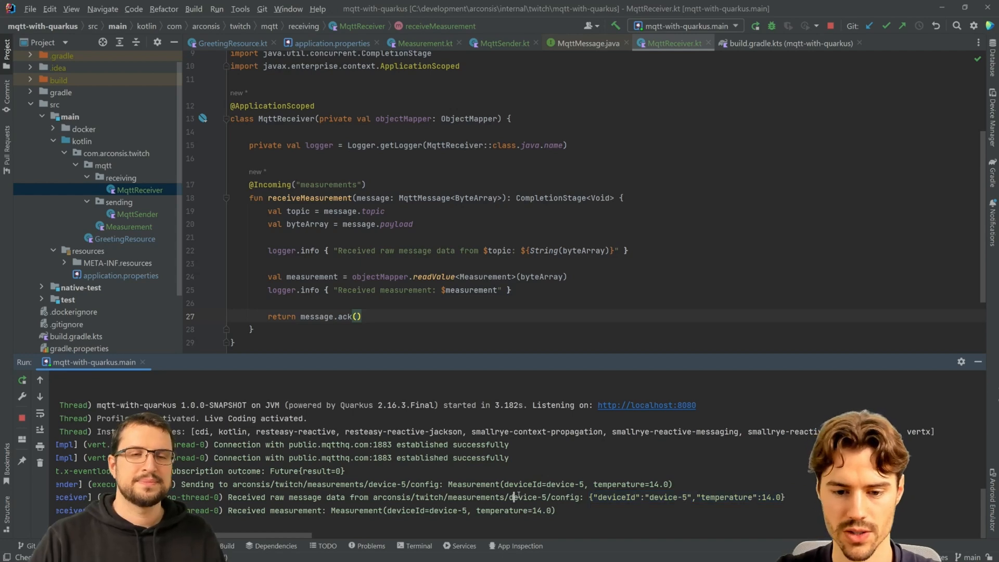
double_click(527, 499)
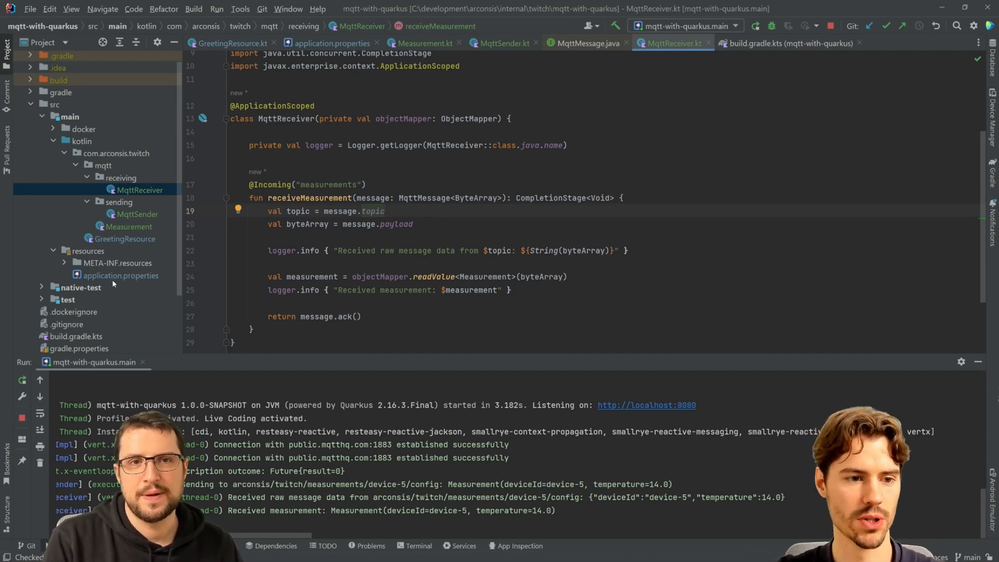
Open application.properties and inspect the incoming channel's wildcard topic line
left_click(120, 276)
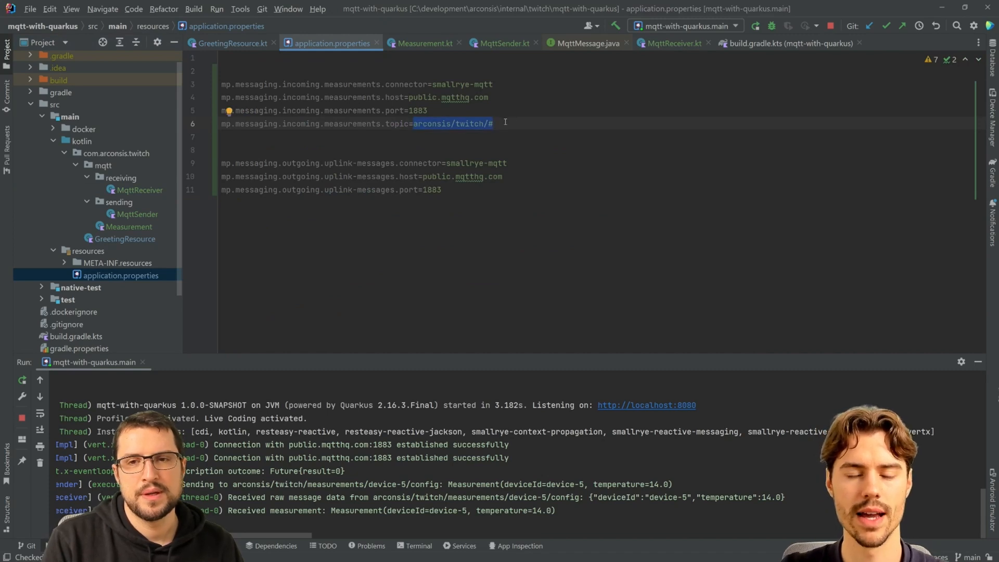
left_click(498, 124)
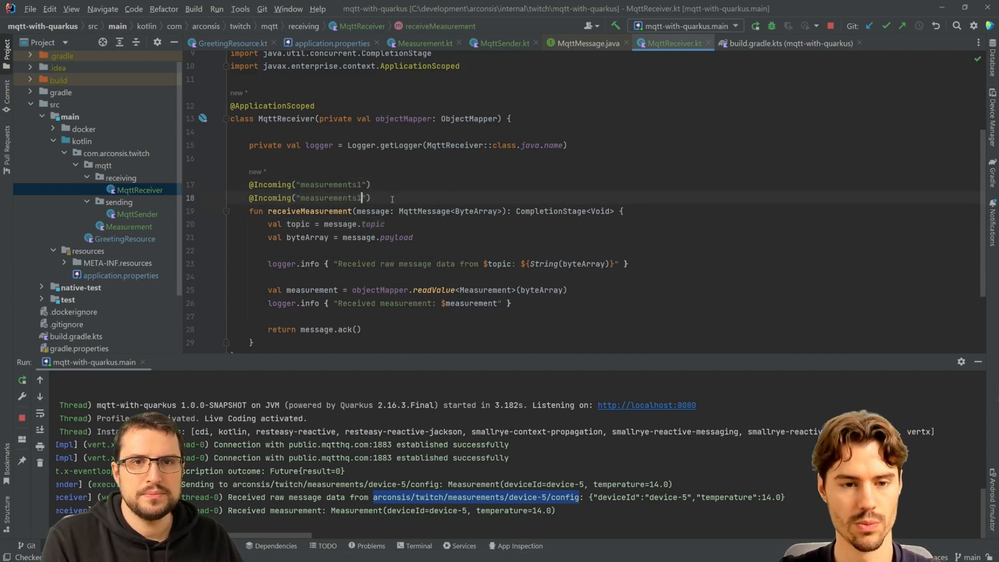
type("2")
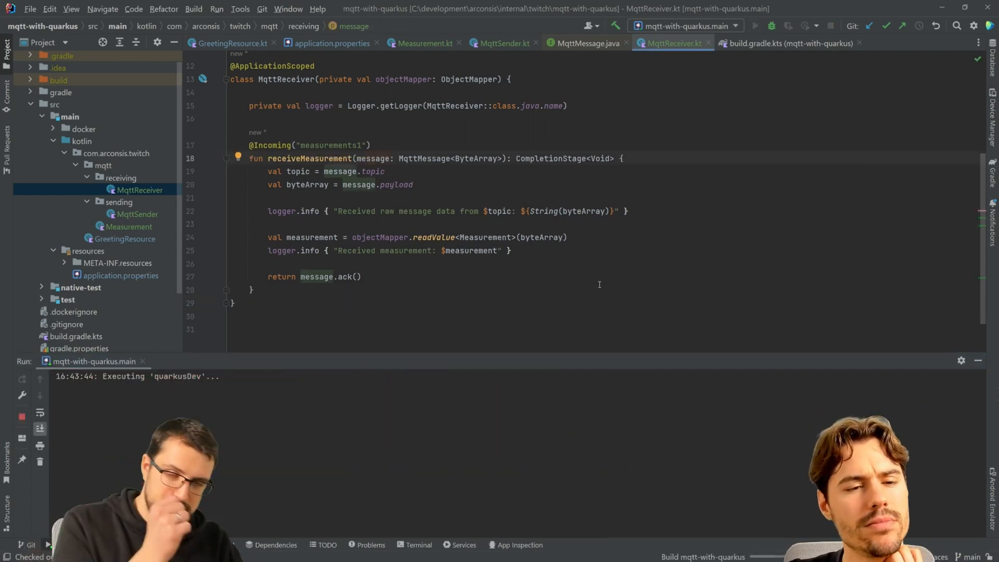
left_click(757, 25)
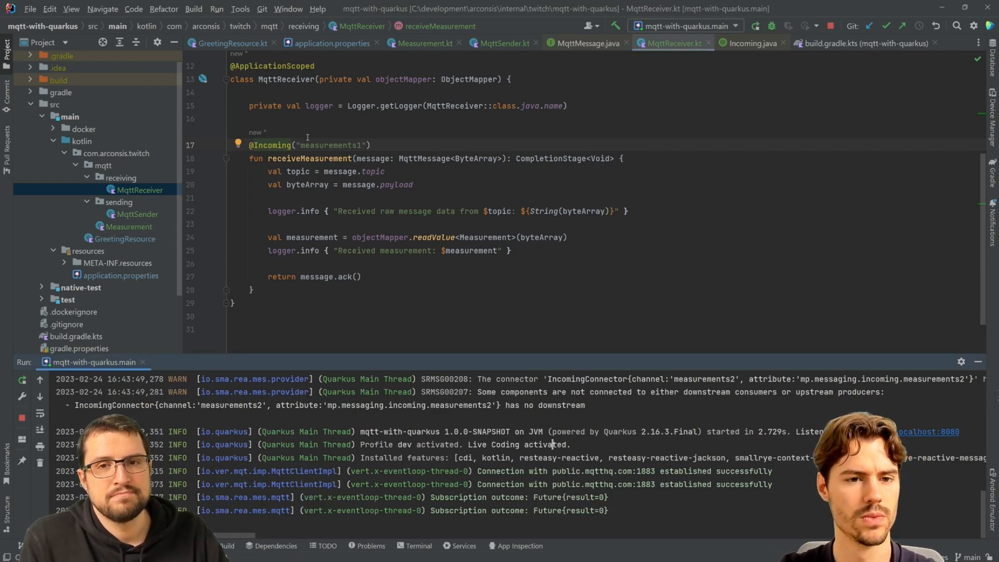
key("BackSpace")
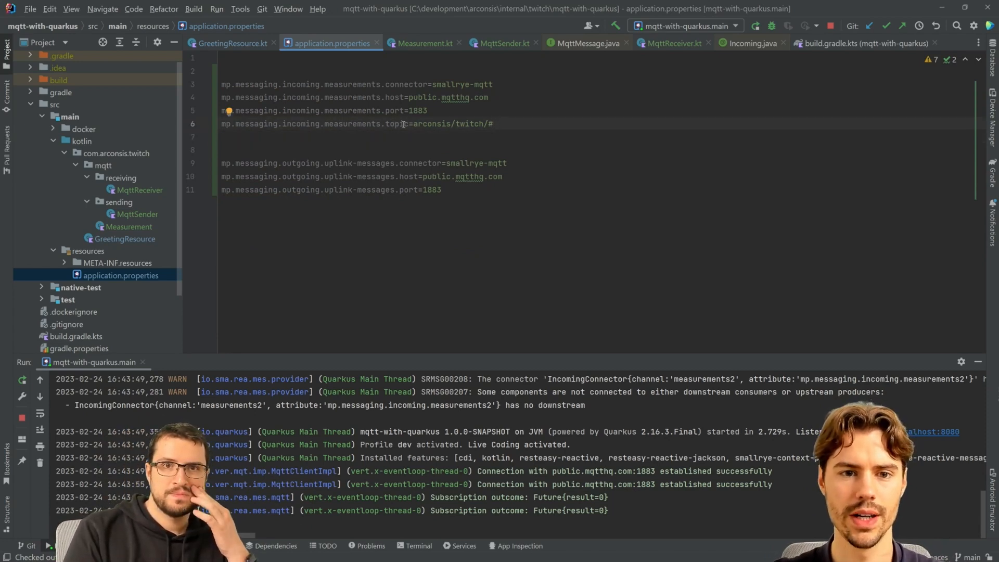
Replace the topic's config level with 'temperature', giving arconsis/twitch/measurements/+/temperature
type("measurements/device-5/config")
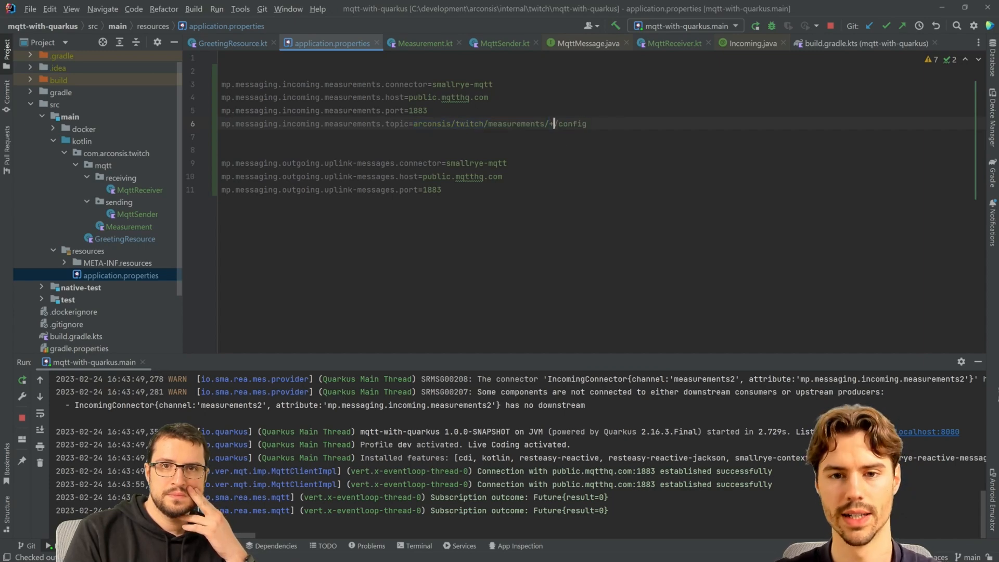
double_click(572, 124)
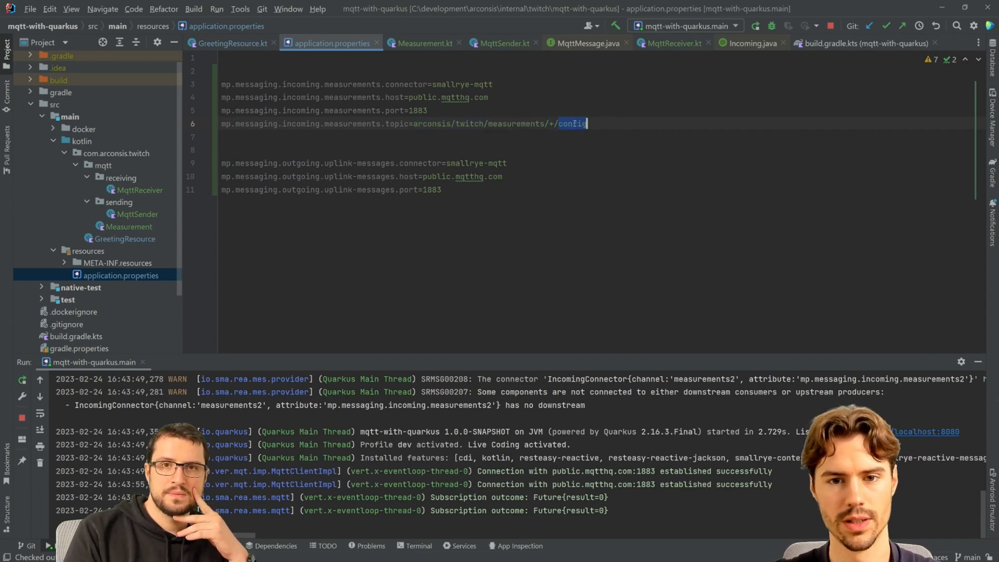
type("tempe")
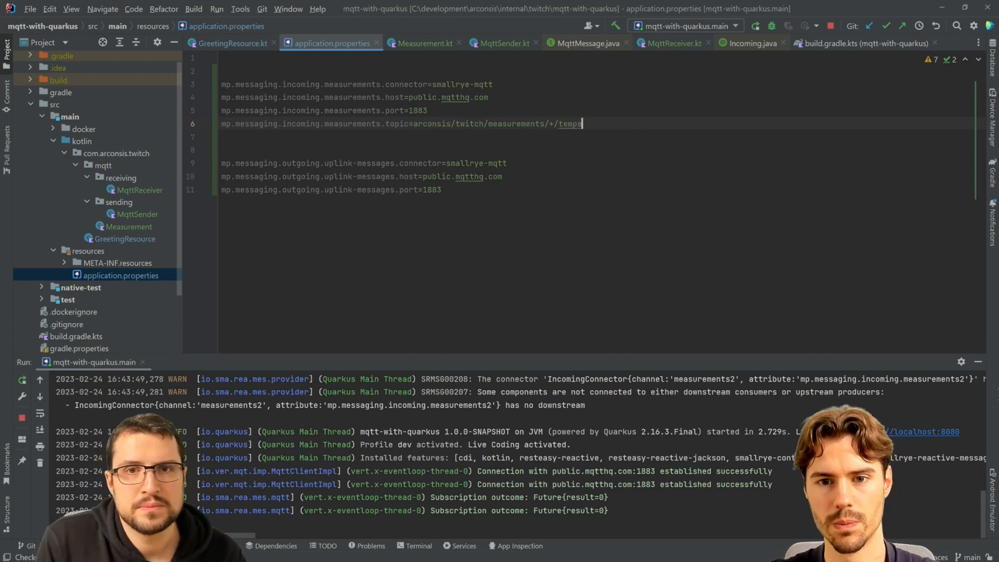
type("rature")
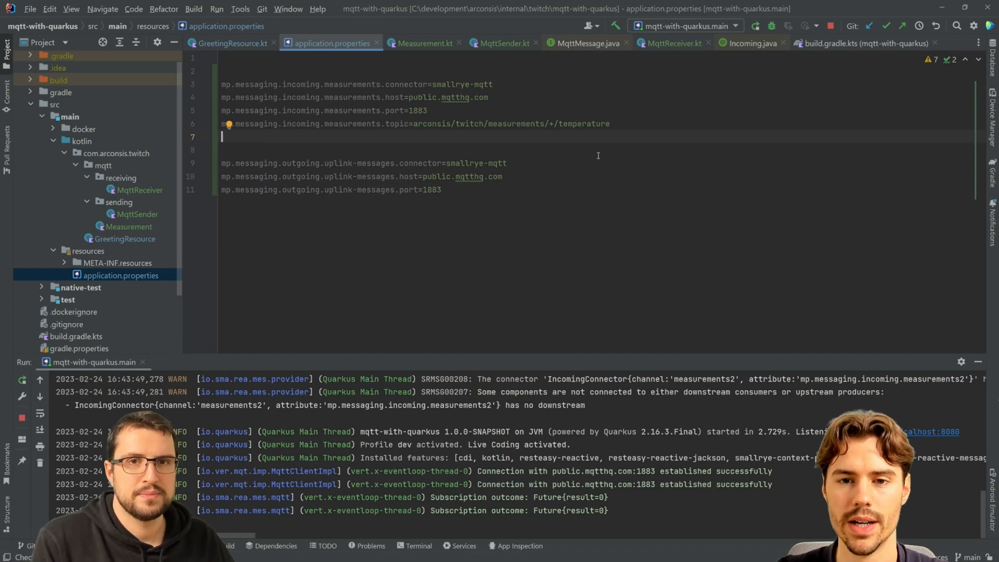
Select and delete everything after 'arconsis/twitch/' in the incoming topic value
left_click_drag(489, 124, 610, 123)
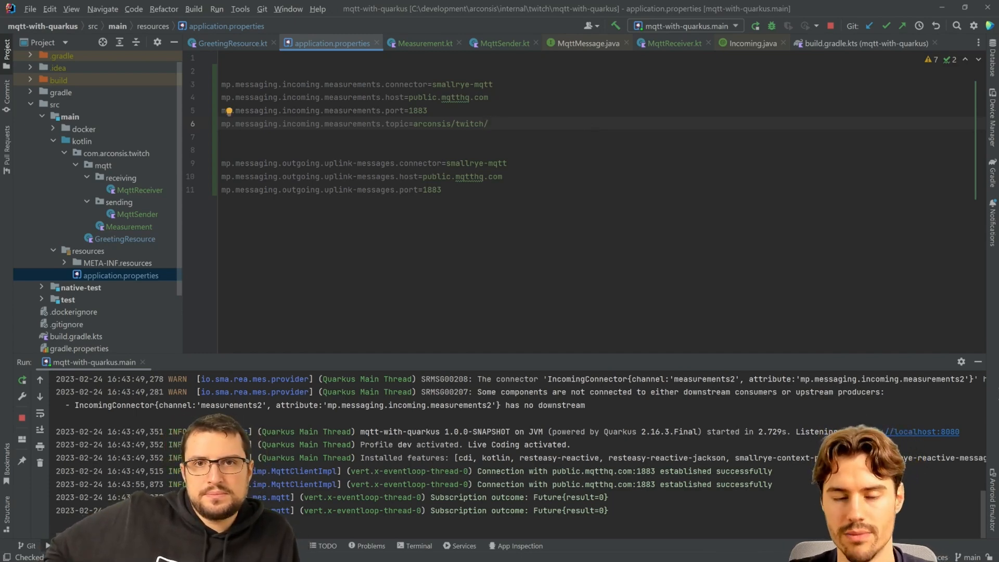
Try deviceId, measurements and + patterns, then set the incoming topic to arconsis/twitch/#
type("deviceId")
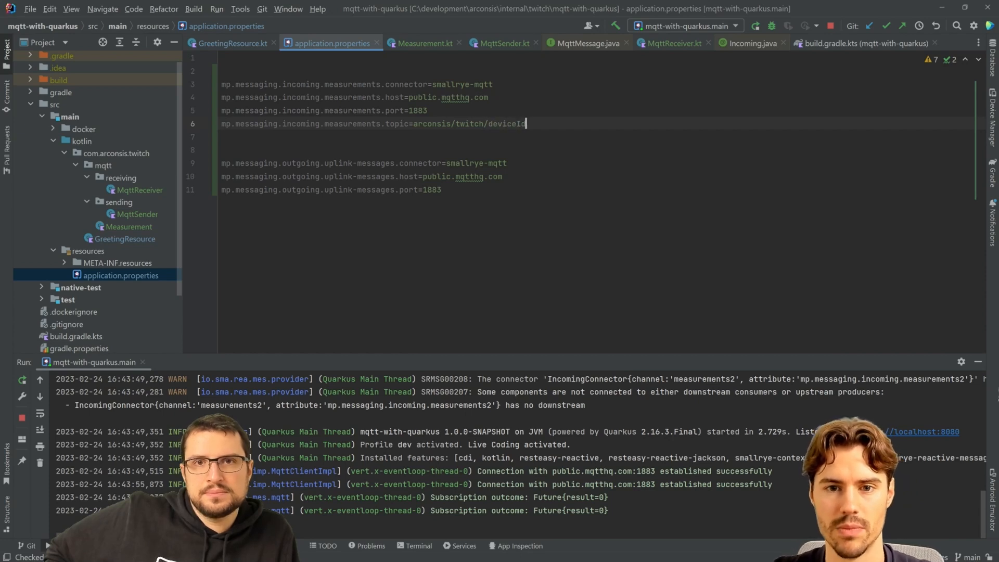
type("/meas")
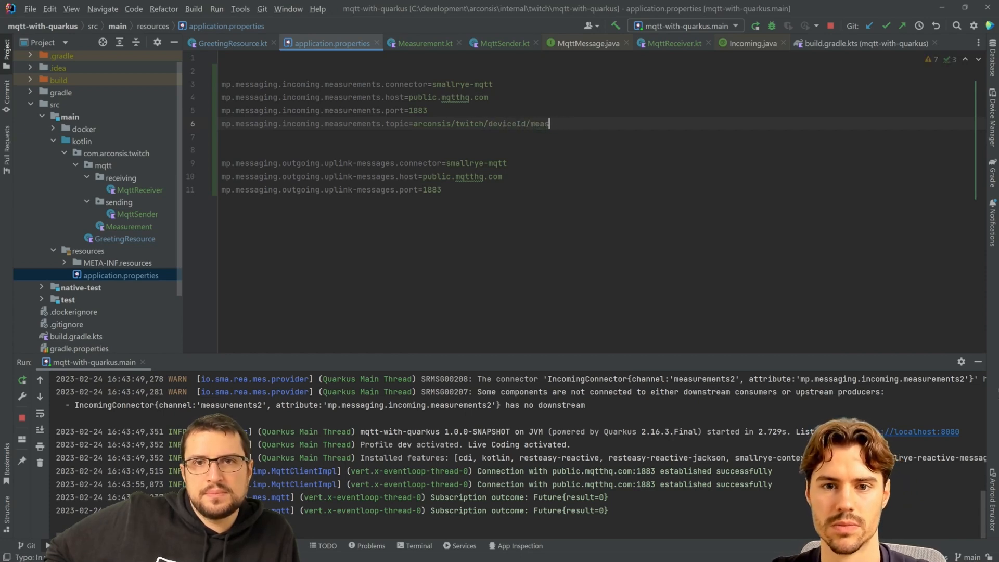
type("urements")
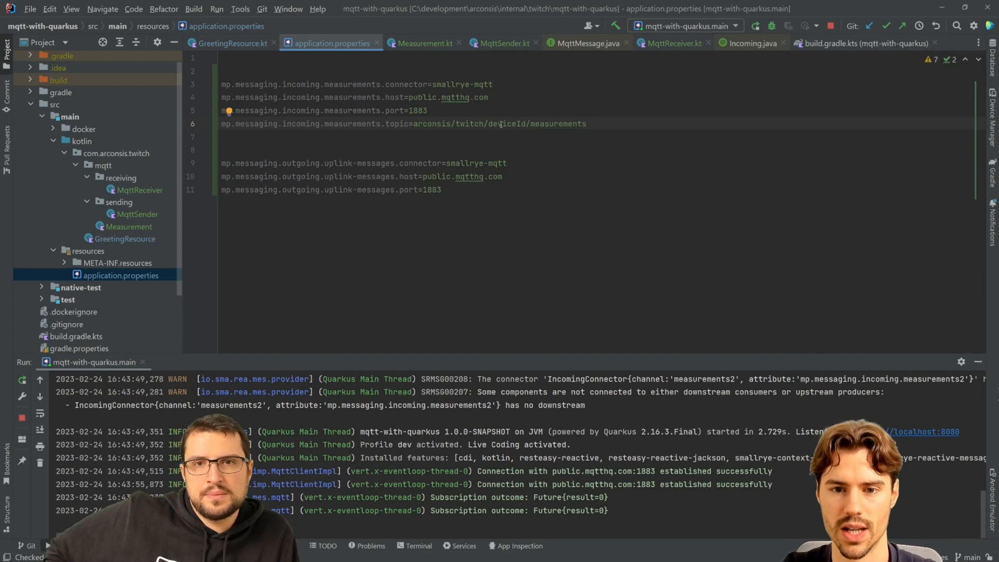
type("*")
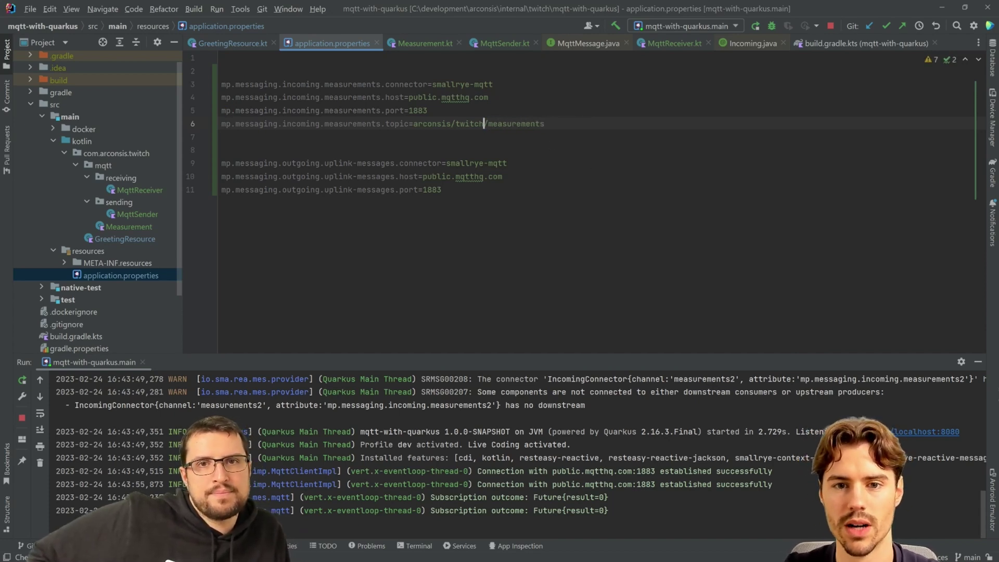
type("/+")
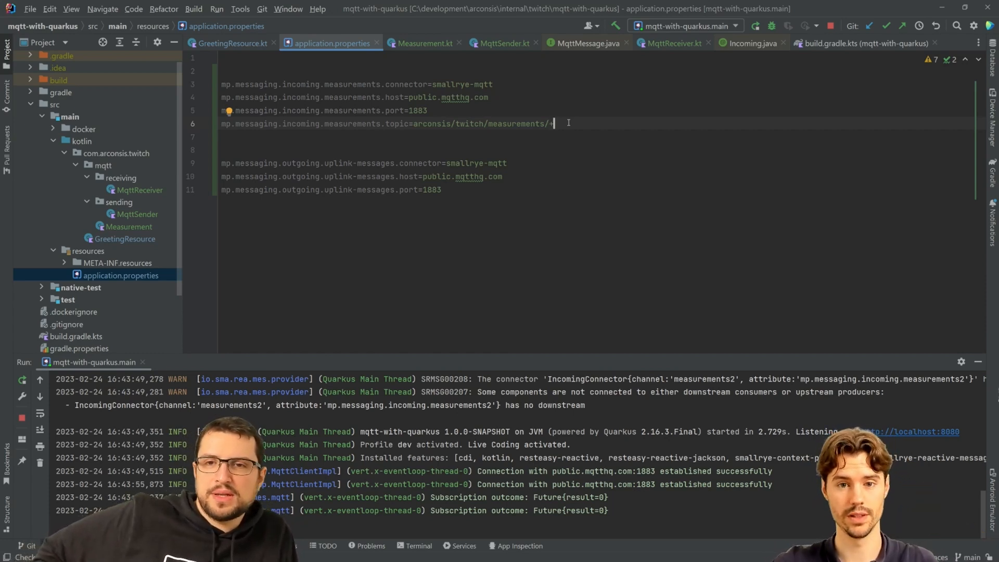
type("/+")
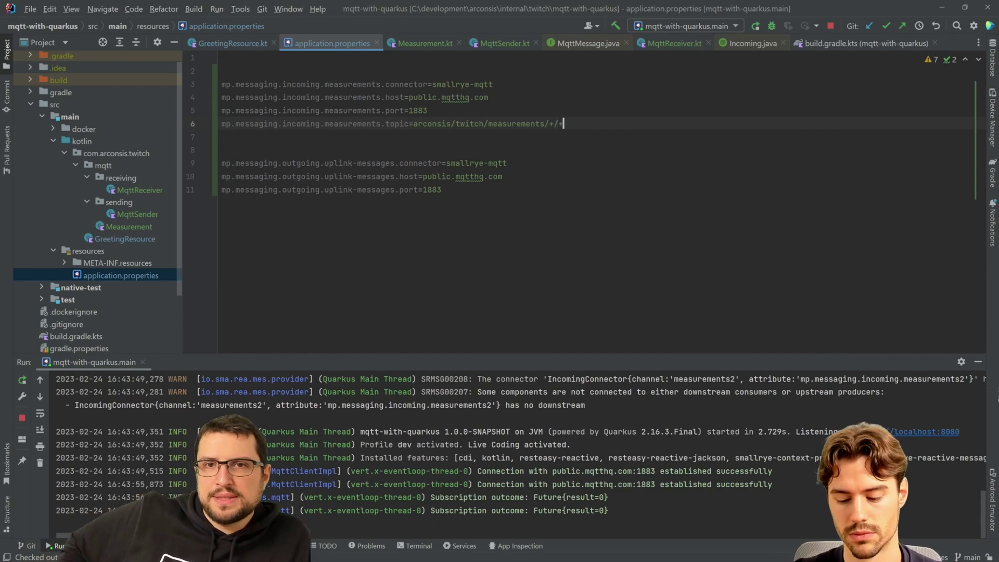
type("/+")
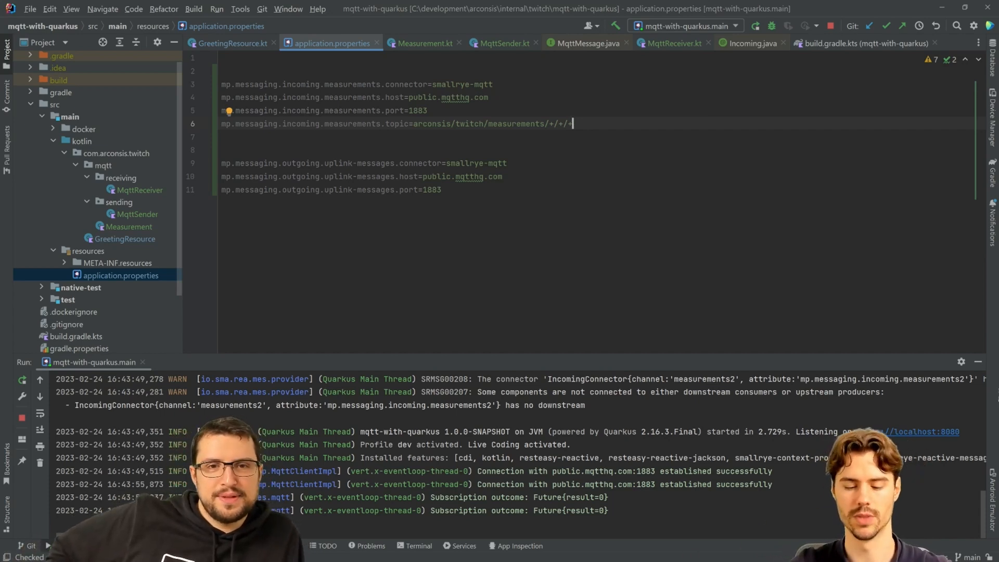
key("BackSpace")
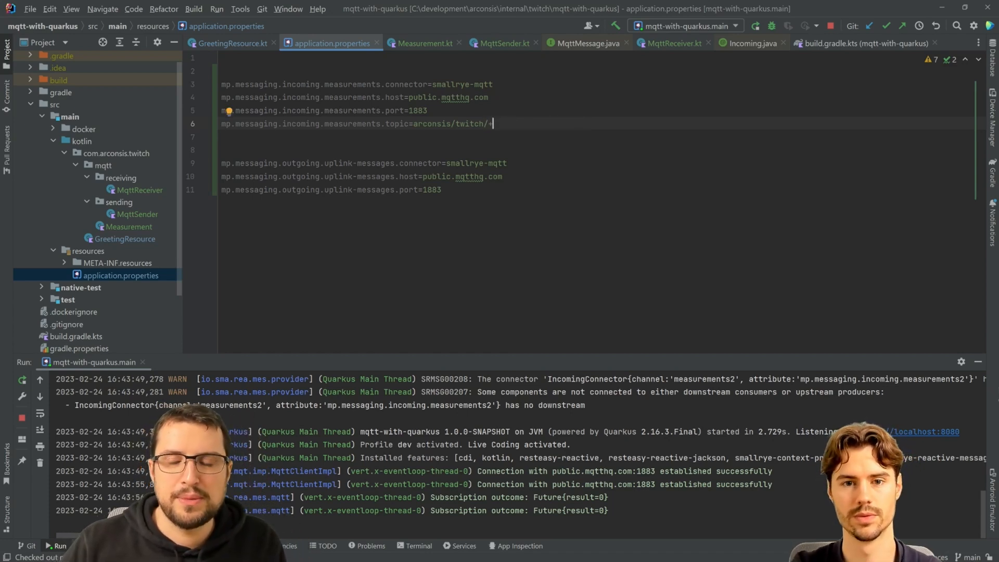
type("#")
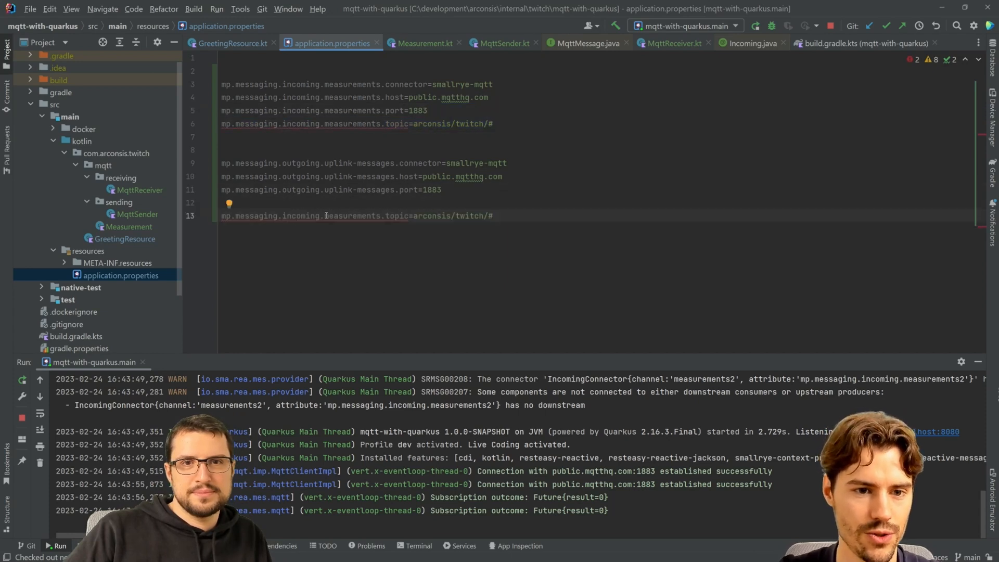
Delete the duplicated incoming topic line below the outgoing uplink settings
double_click(358, 190)
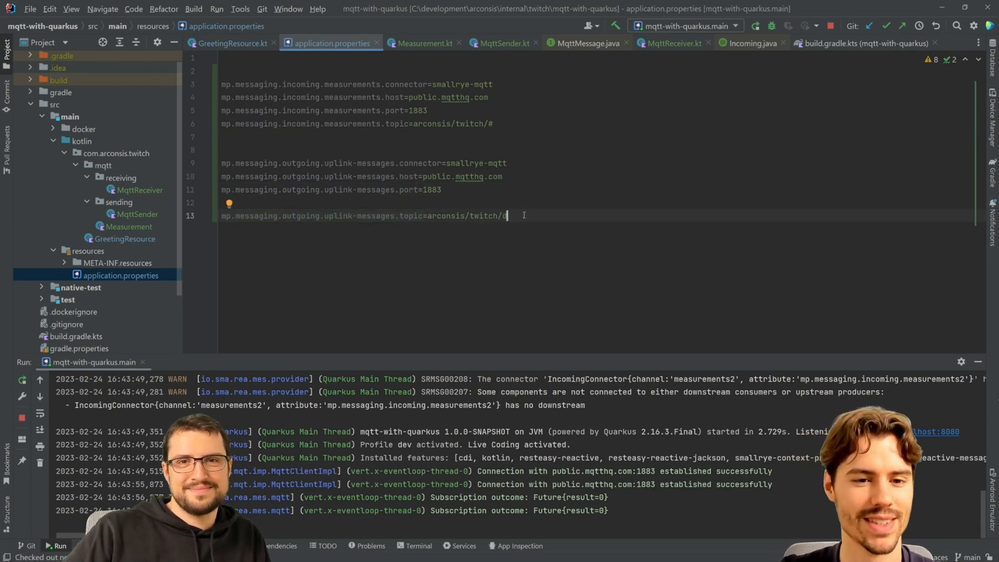
key("Ctrl+Shift+K")
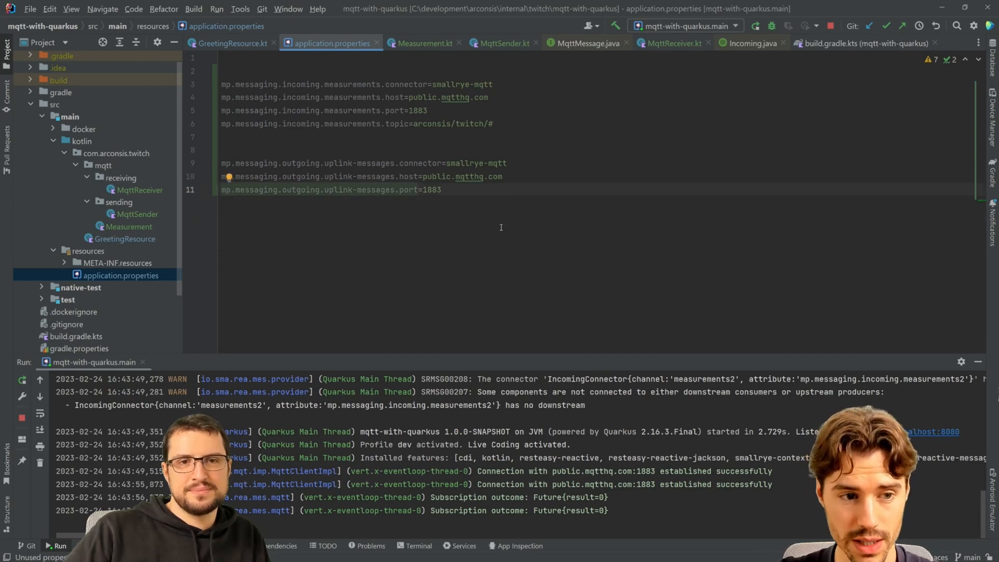
Inspect MqttSender's deviceId-based topic name and the MqttMessage.of(topicName, measurement) send call
left_click(502, 43)
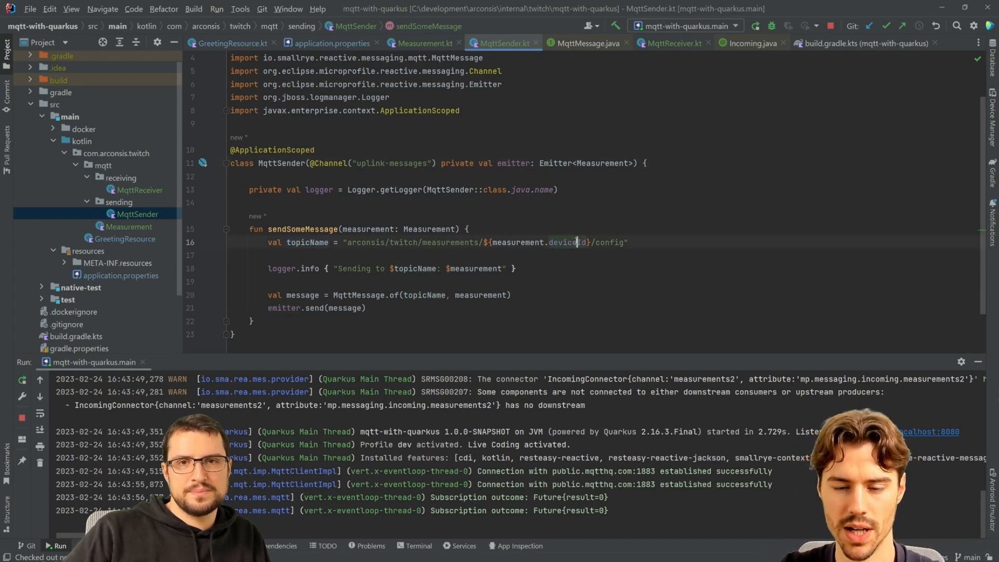
double_click(568, 242)
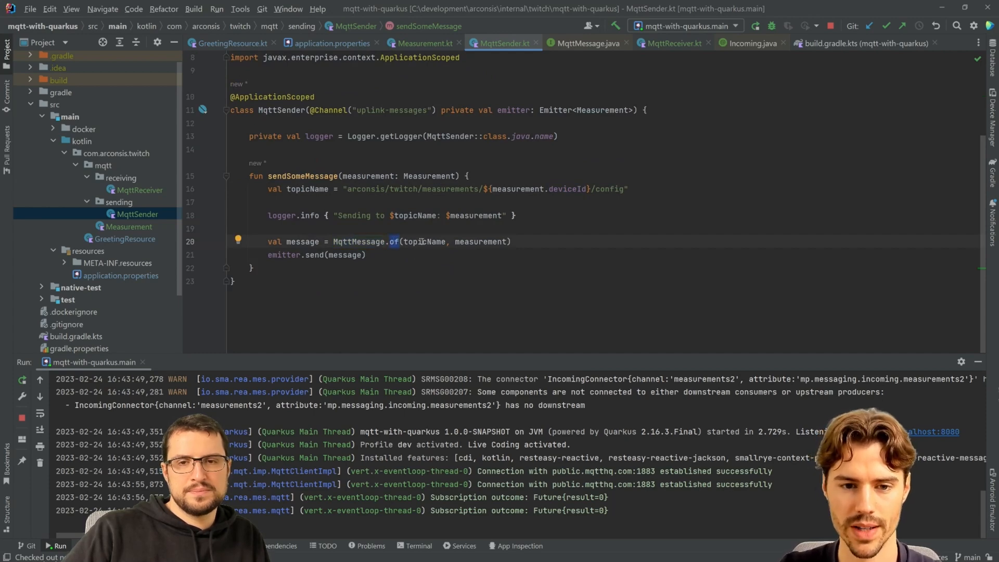
double_click(424, 241)
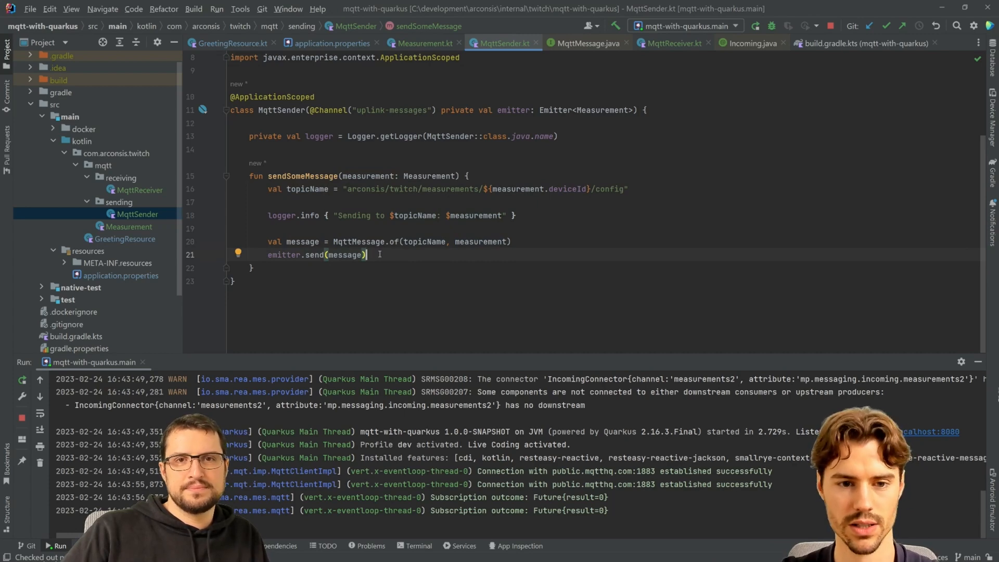
Inspect MqttReceiver's receiveMeasurement, from the message parameter down to return message.ack()
left_click(140, 190)
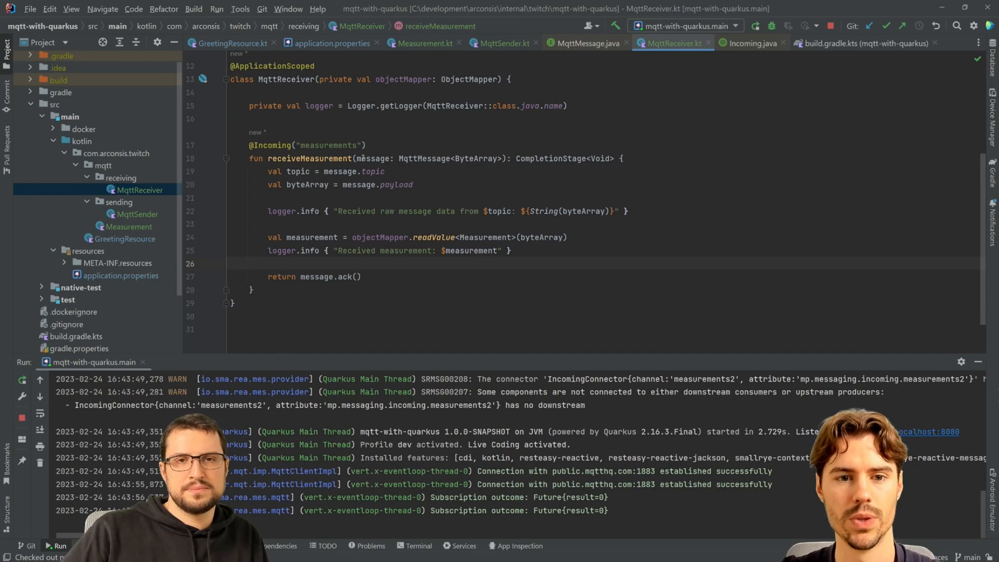
double_click(450, 158)
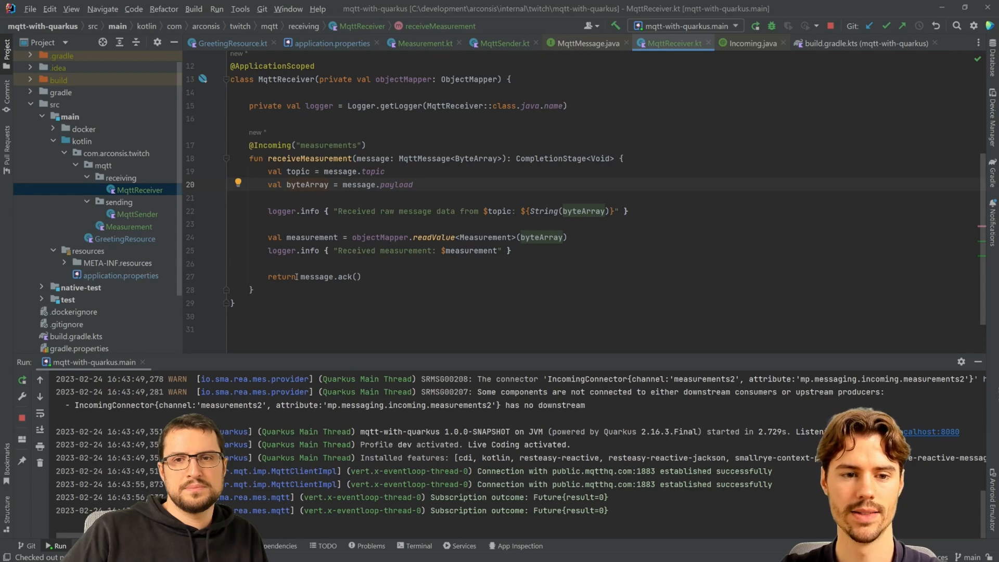
left_click(409, 158)
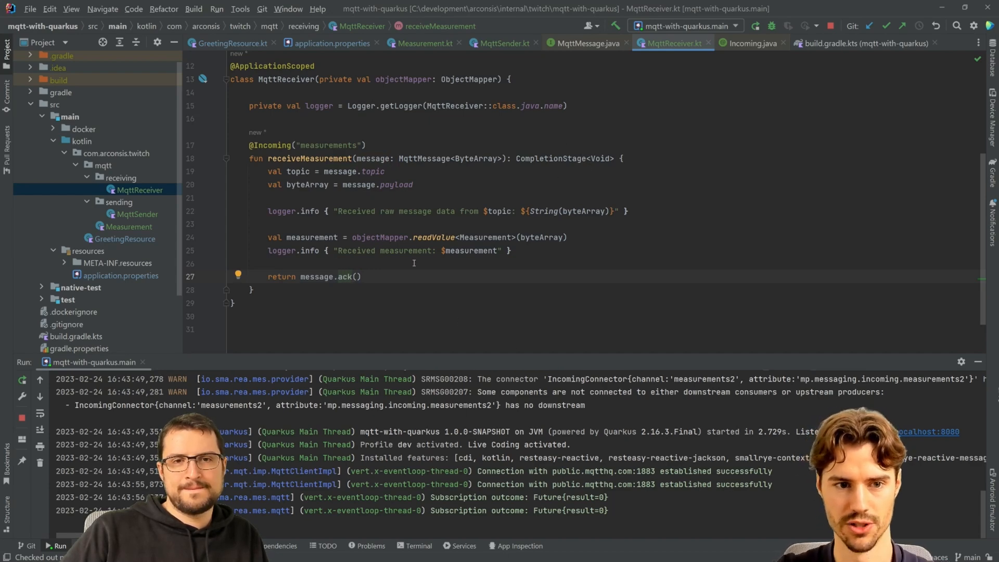
left_click(361, 277)
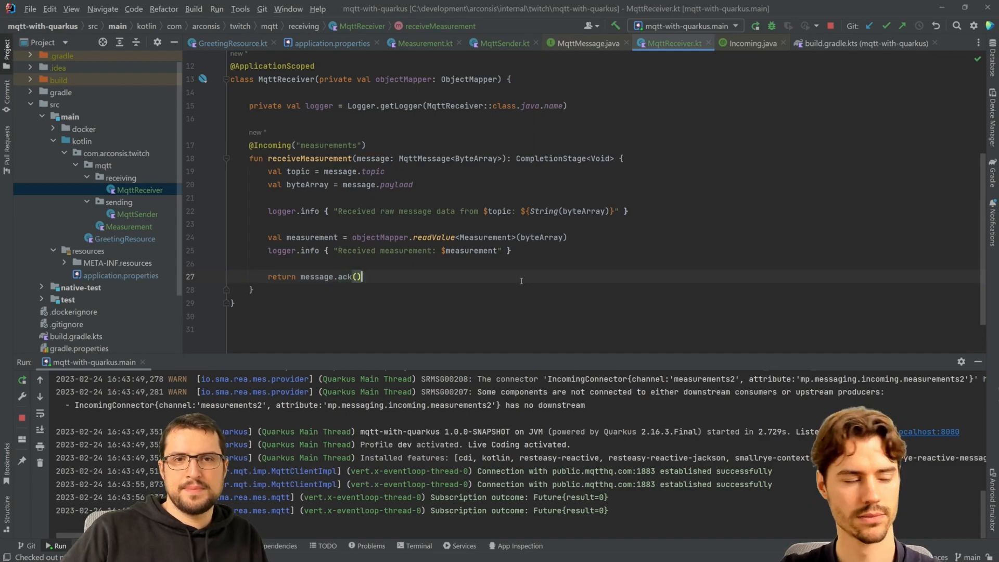